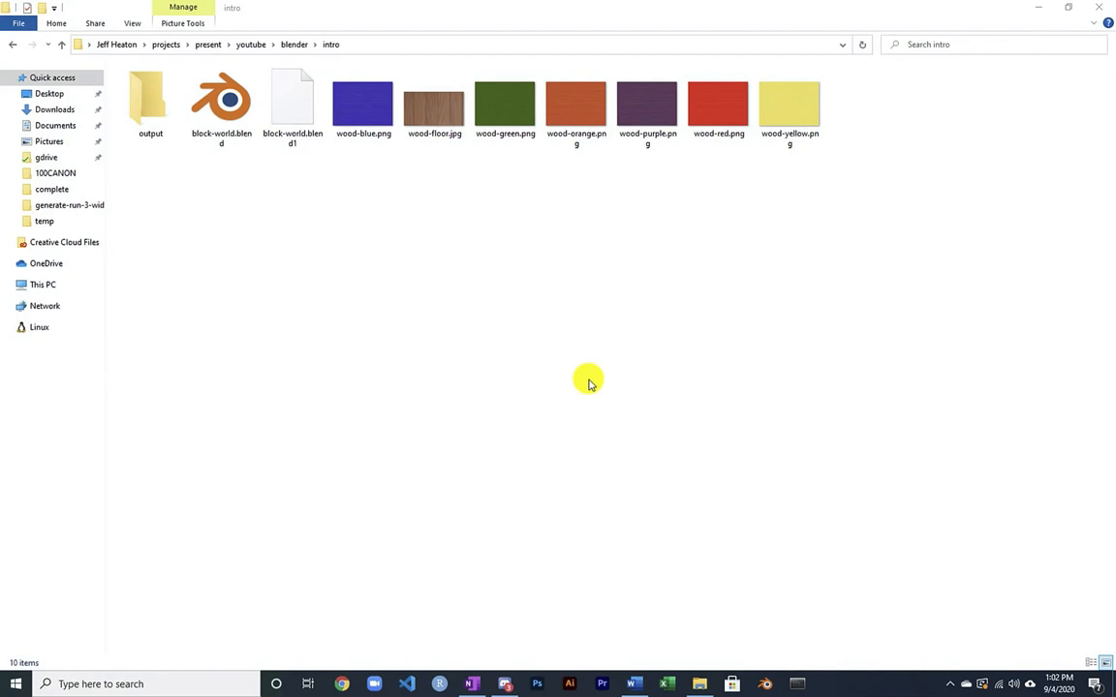
# Launch block-world.blend in Blender on the Scripting workspace with the block-building script.
pyautogui.click(221, 96)
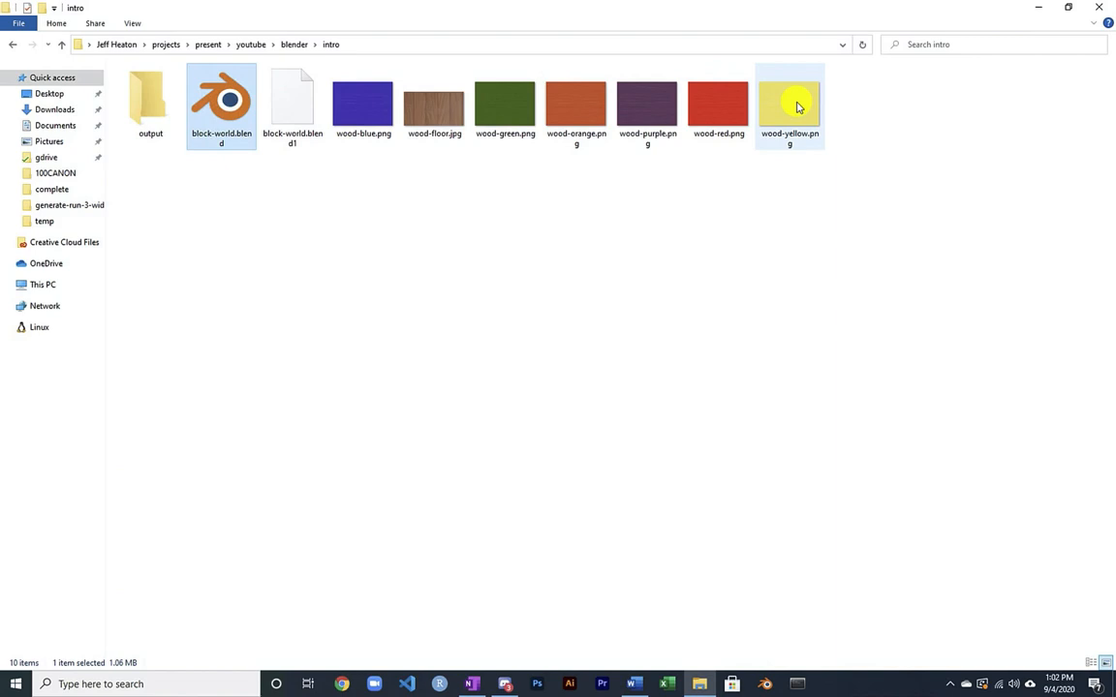
pyautogui.moveTo(315, 219)
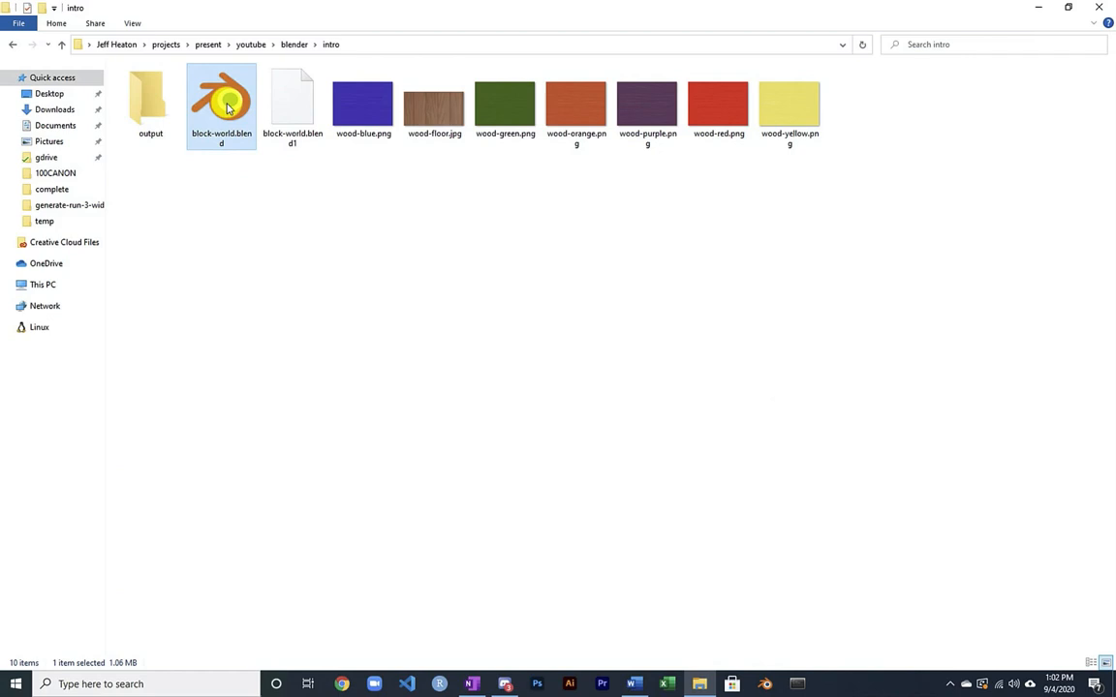
pyautogui.doubleClick(221, 95)
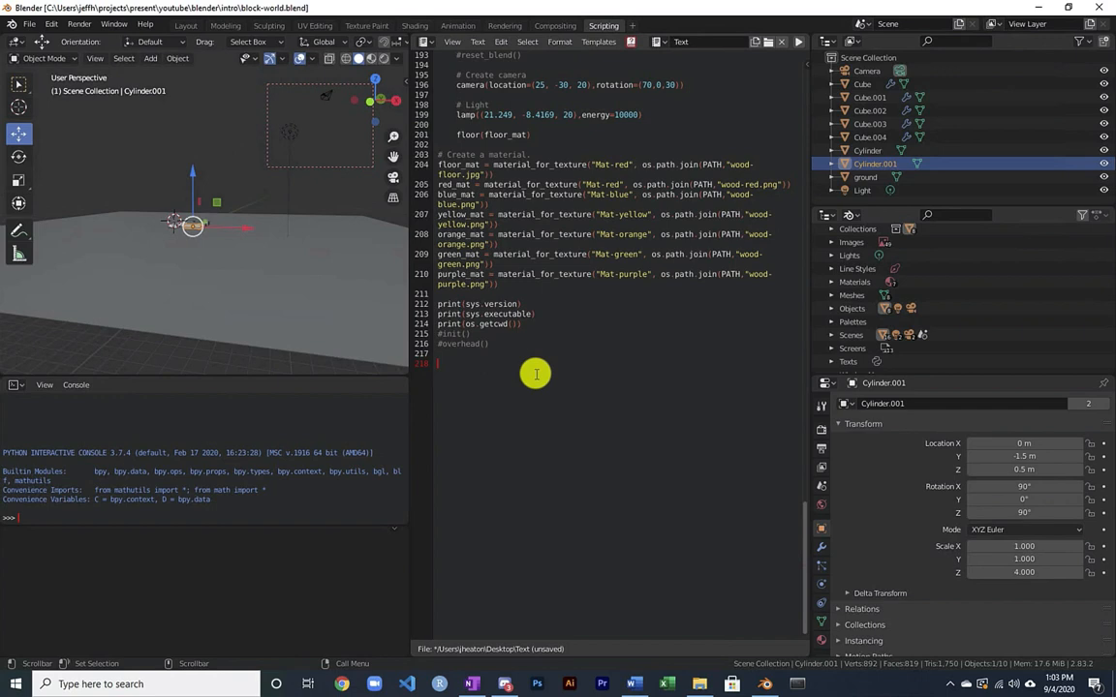
pyautogui.write('dddddd')
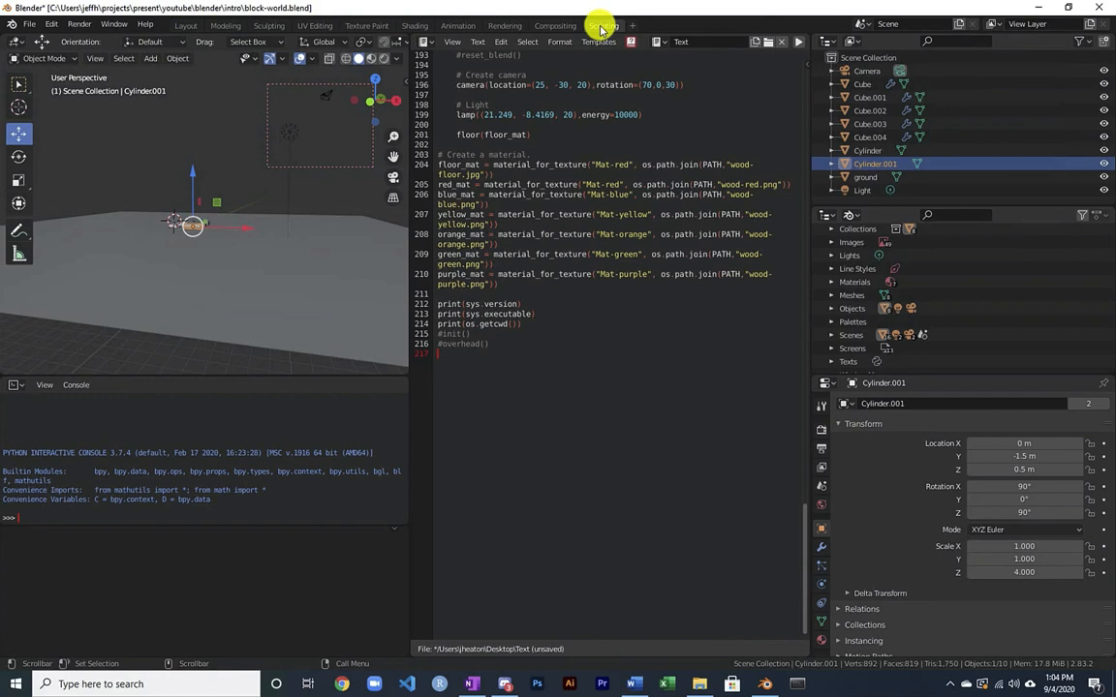
pyautogui.click(631, 25)
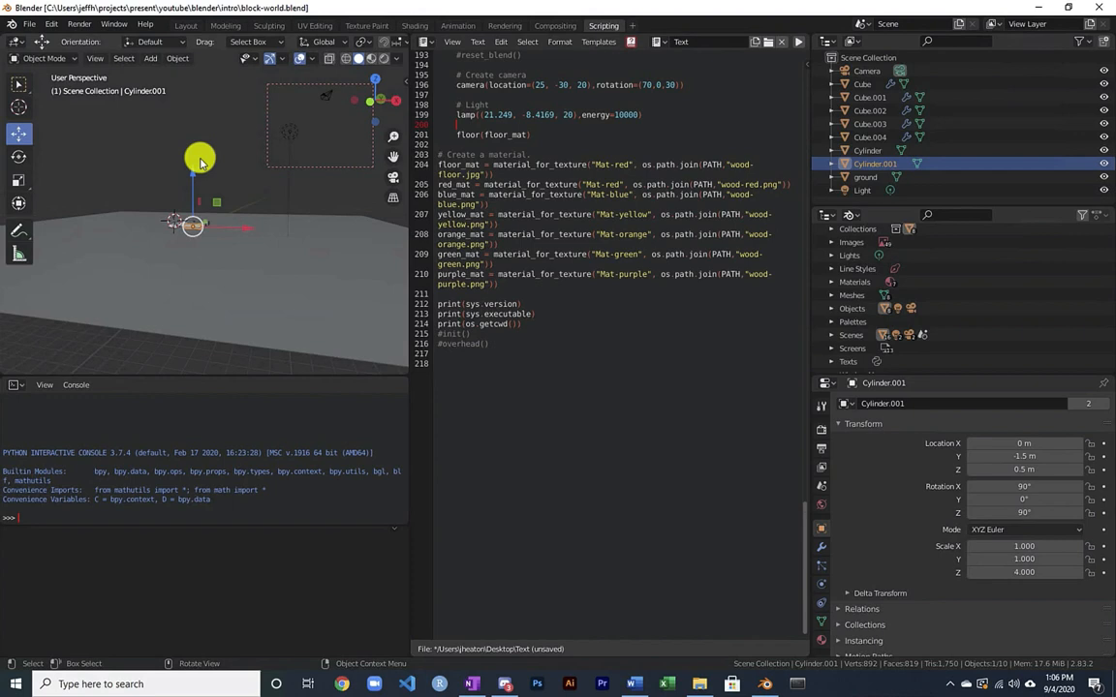
pyautogui.click(30, 23)
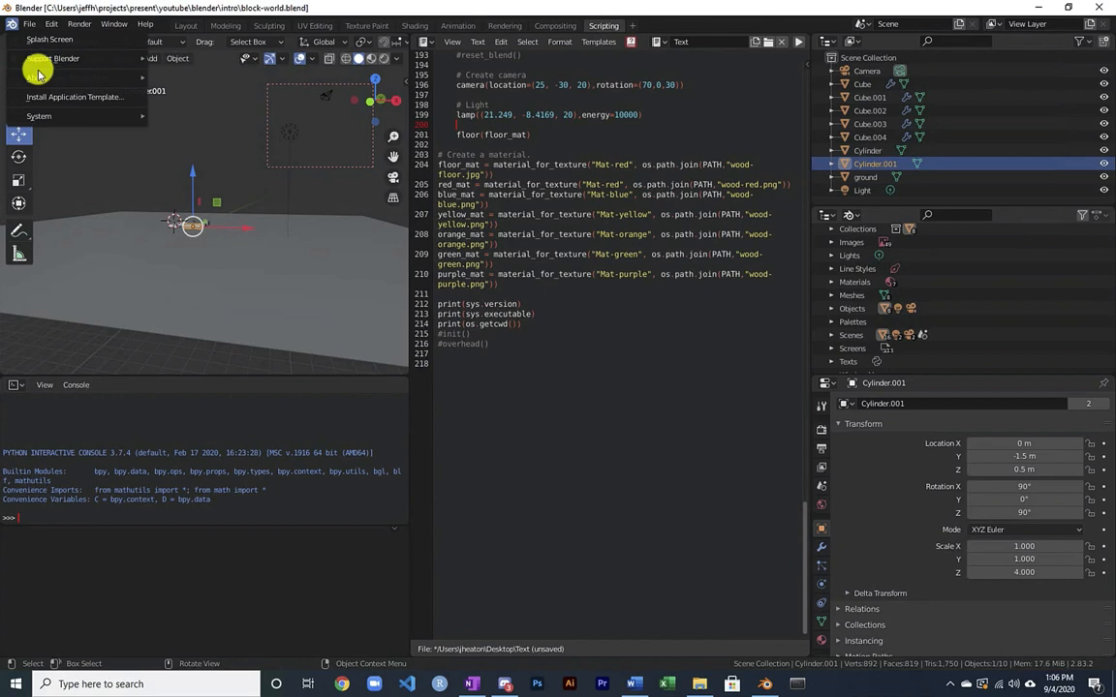
pyautogui.click(60, 58)
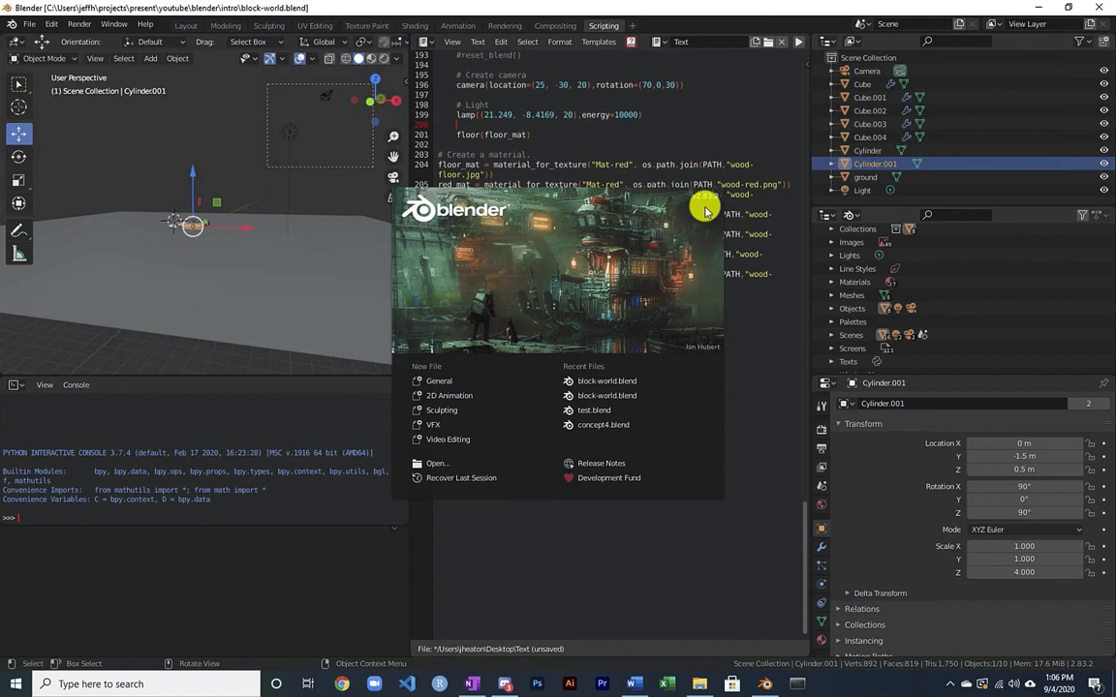
pyautogui.moveTo(642, 213)
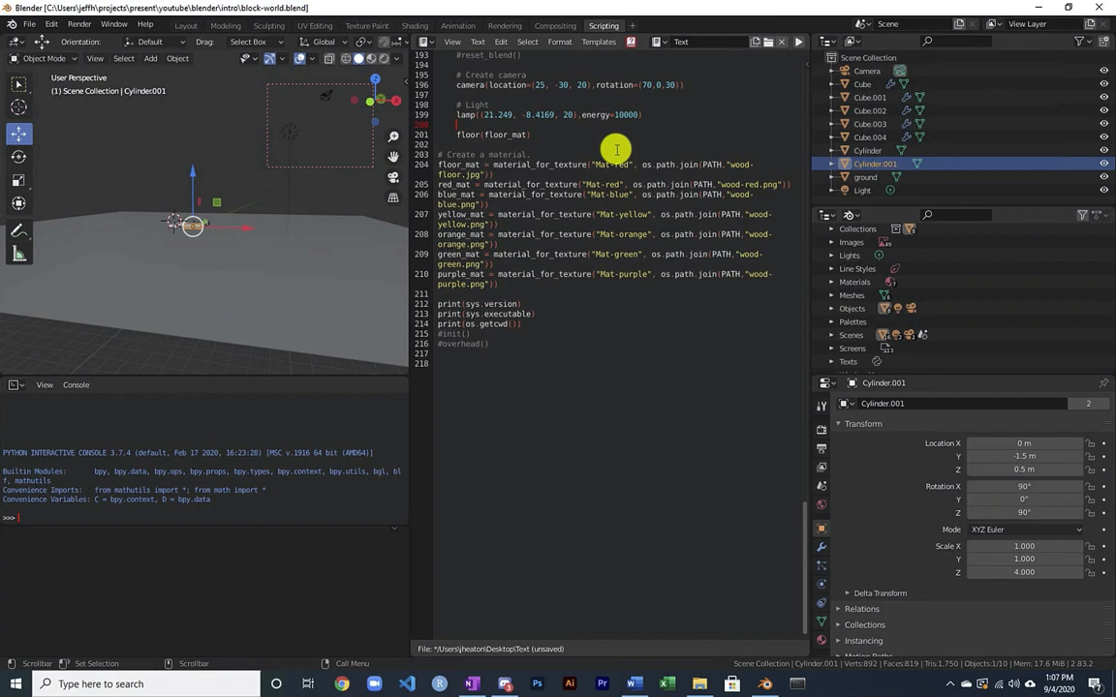
pyautogui.moveTo(607, 69)
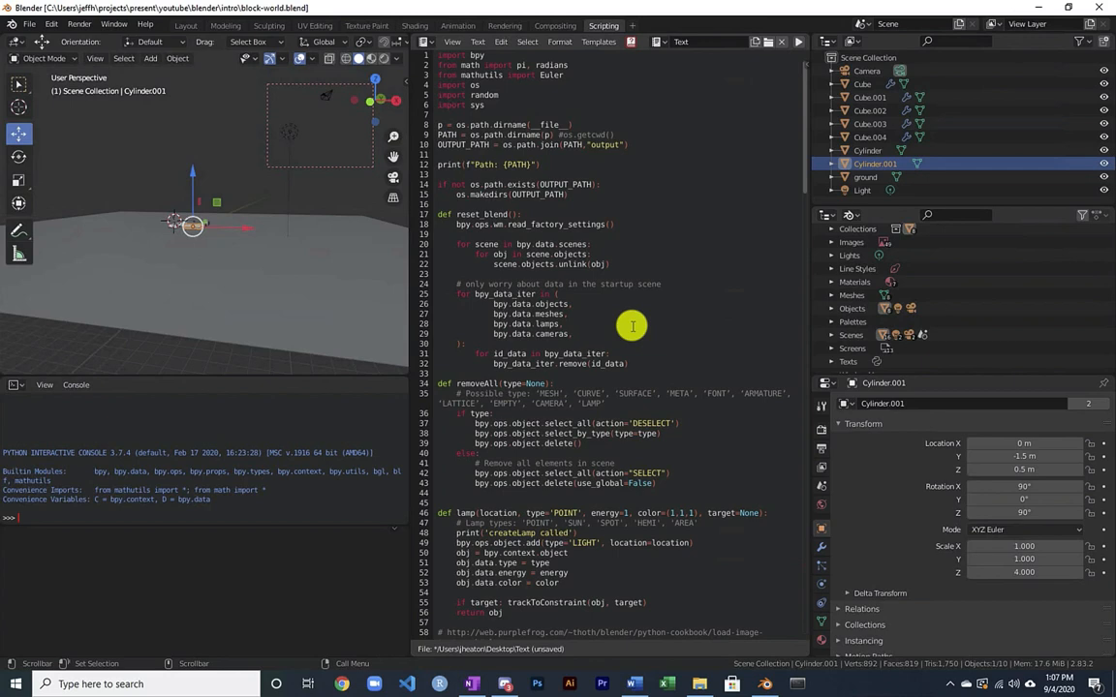
pyautogui.moveTo(681, 105)
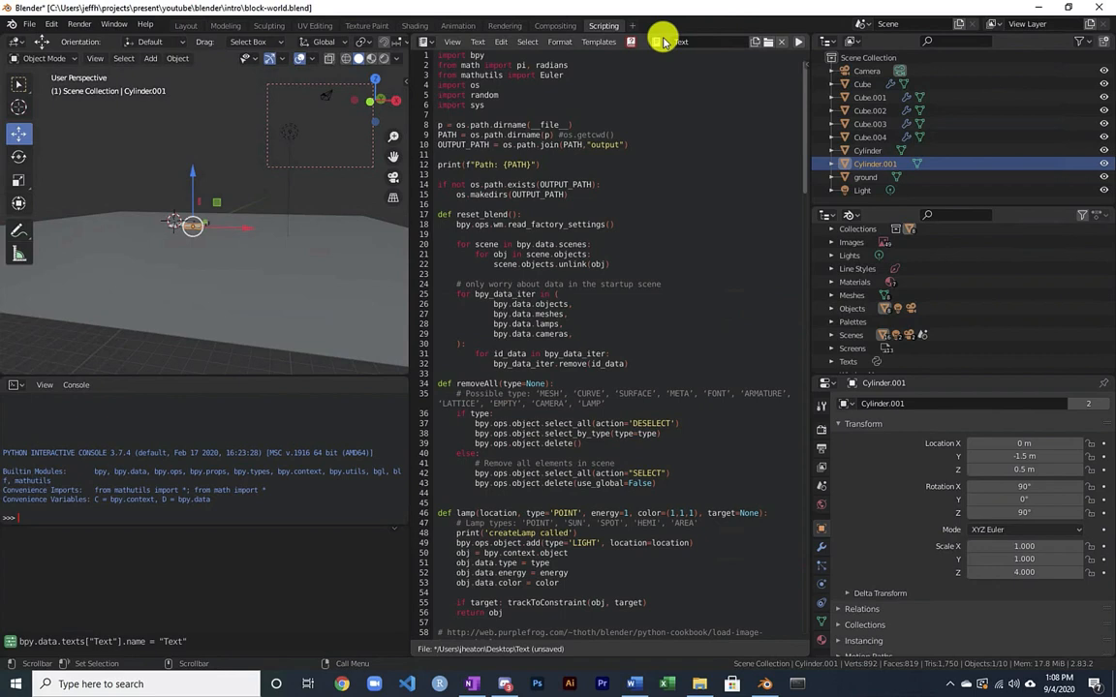
pyautogui.click(664, 41)
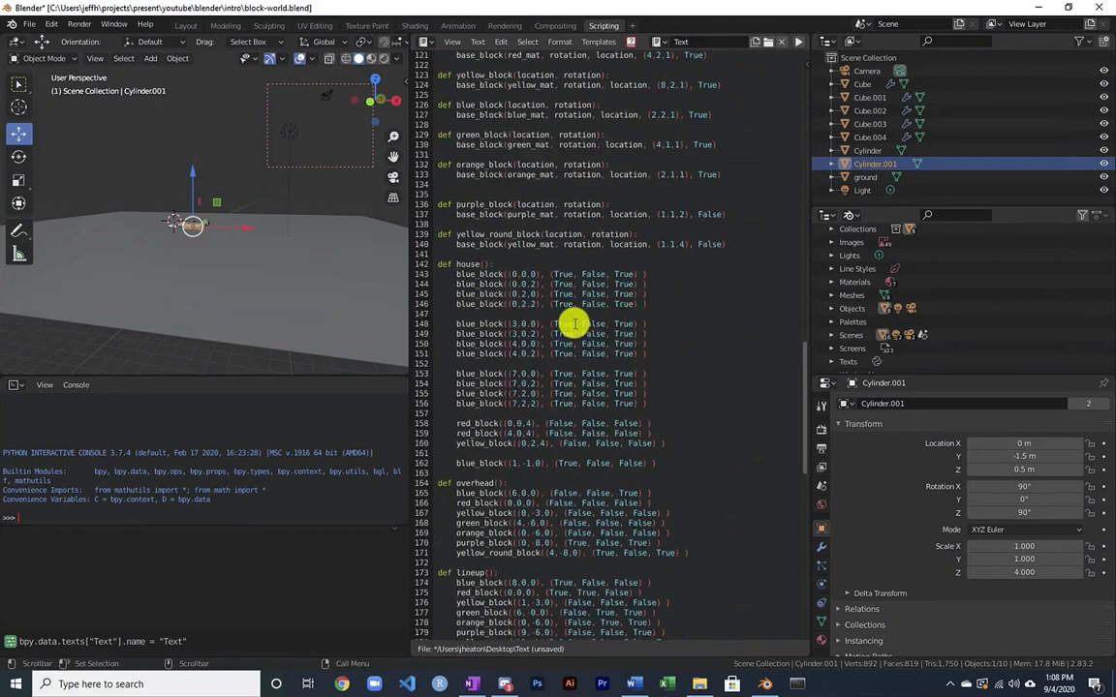
pyautogui.scroll(-3)
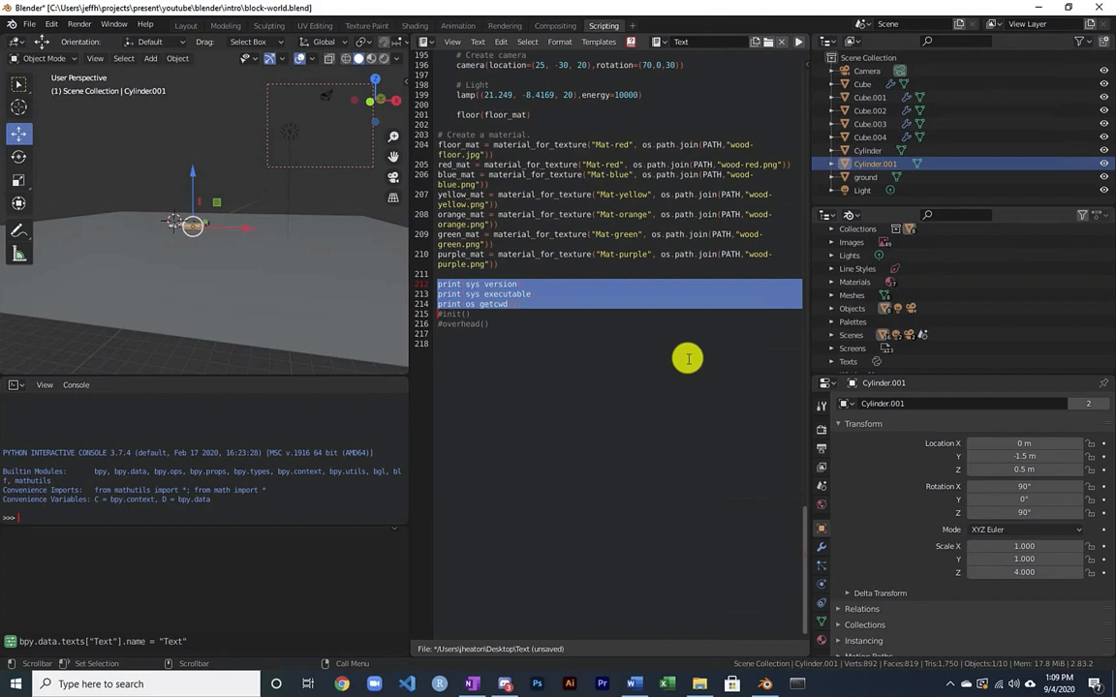
pyautogui.moveTo(474, 271)
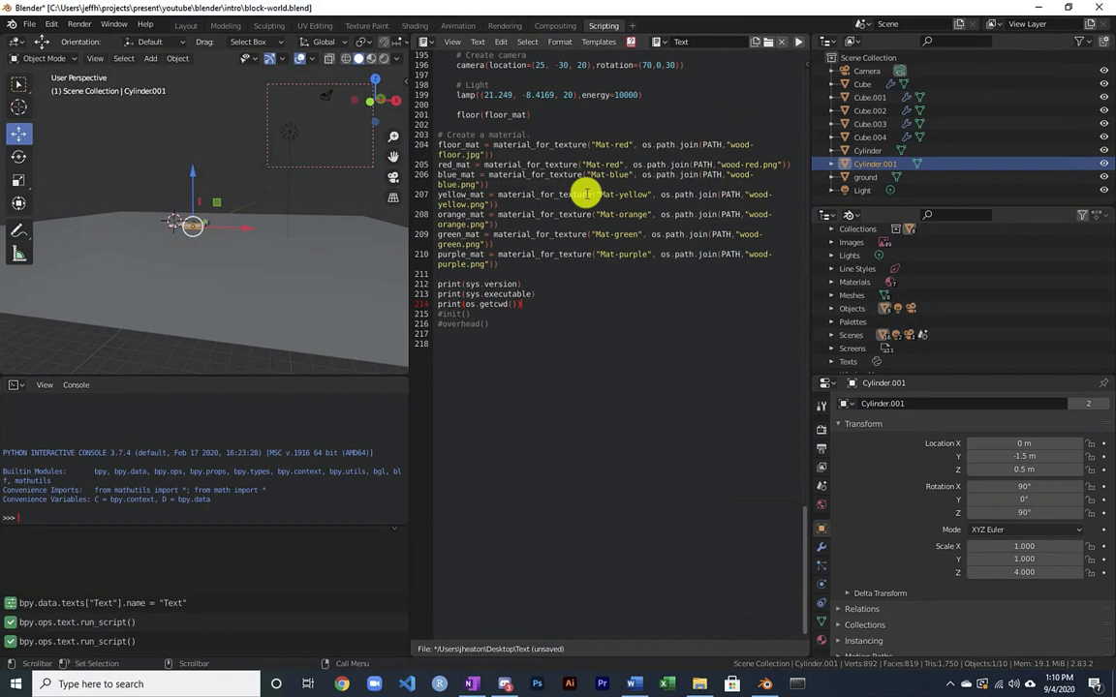
pyautogui.moveTo(755, 651)
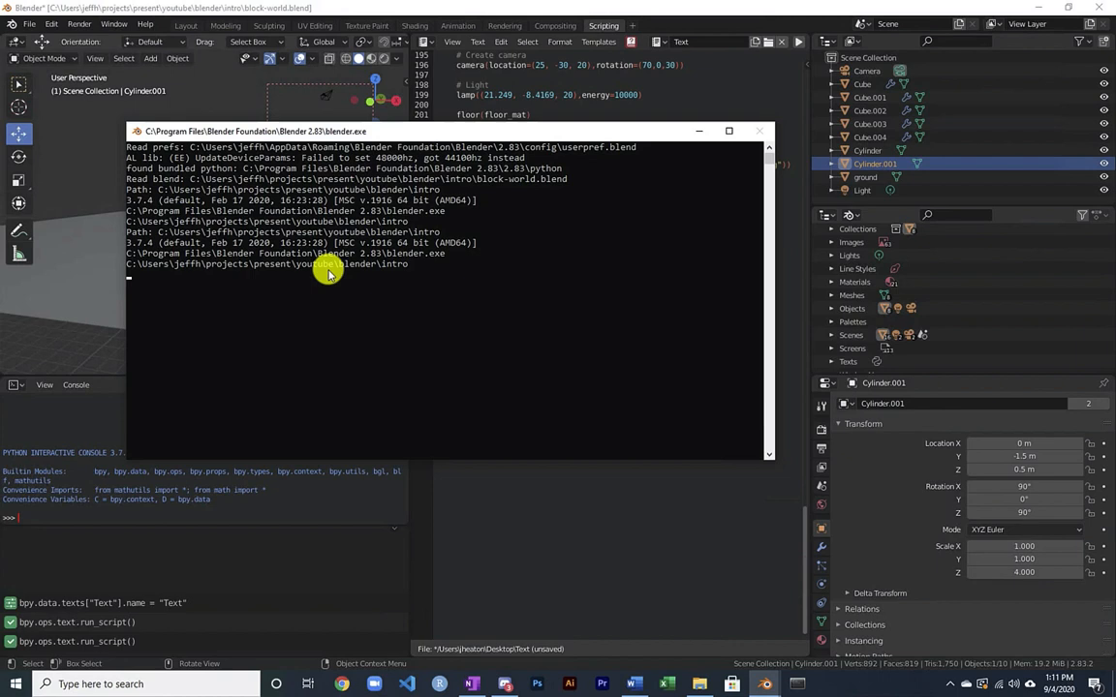
pyautogui.moveTo(221, 171)
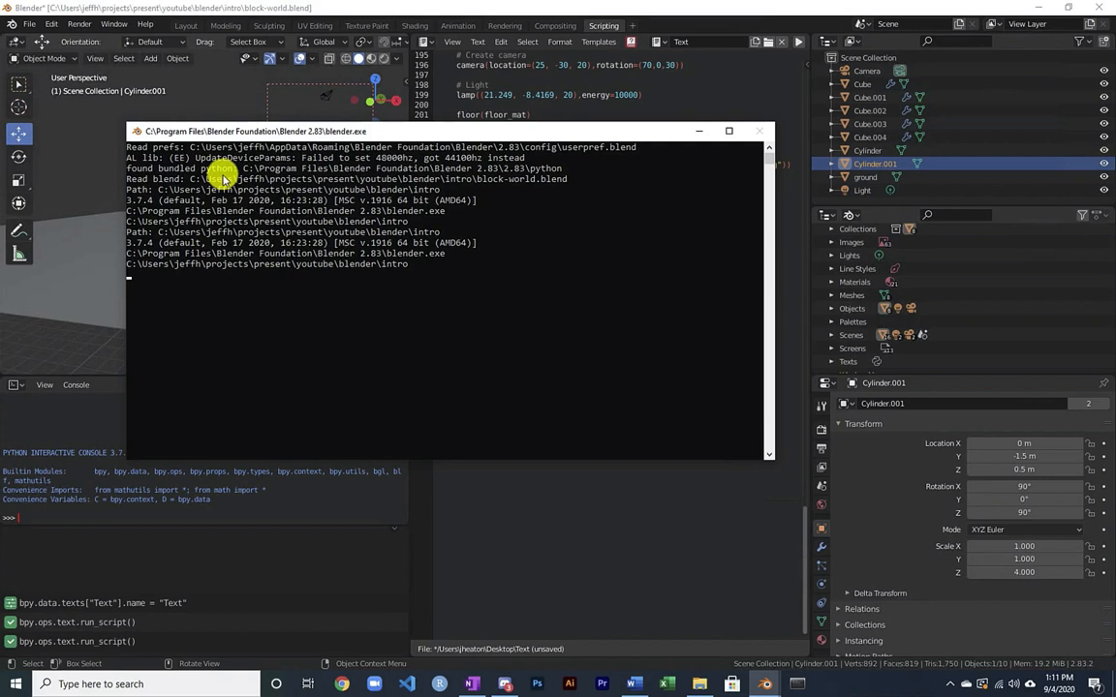
pyautogui.moveTo(506, 132)
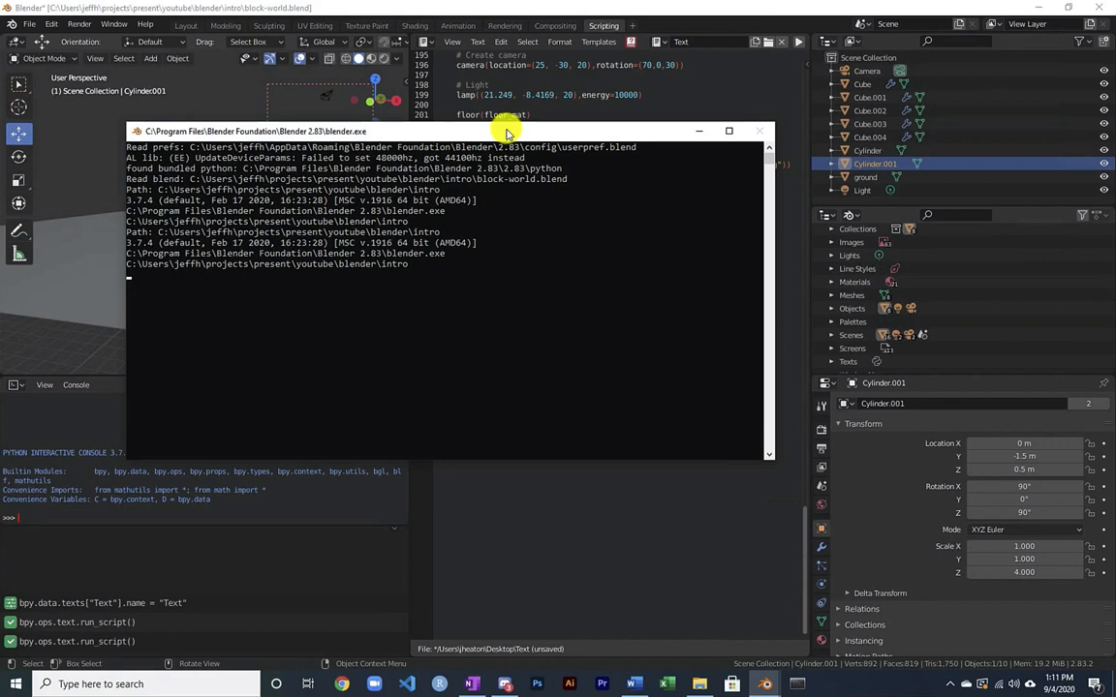
pyautogui.moveTo(482, 289)
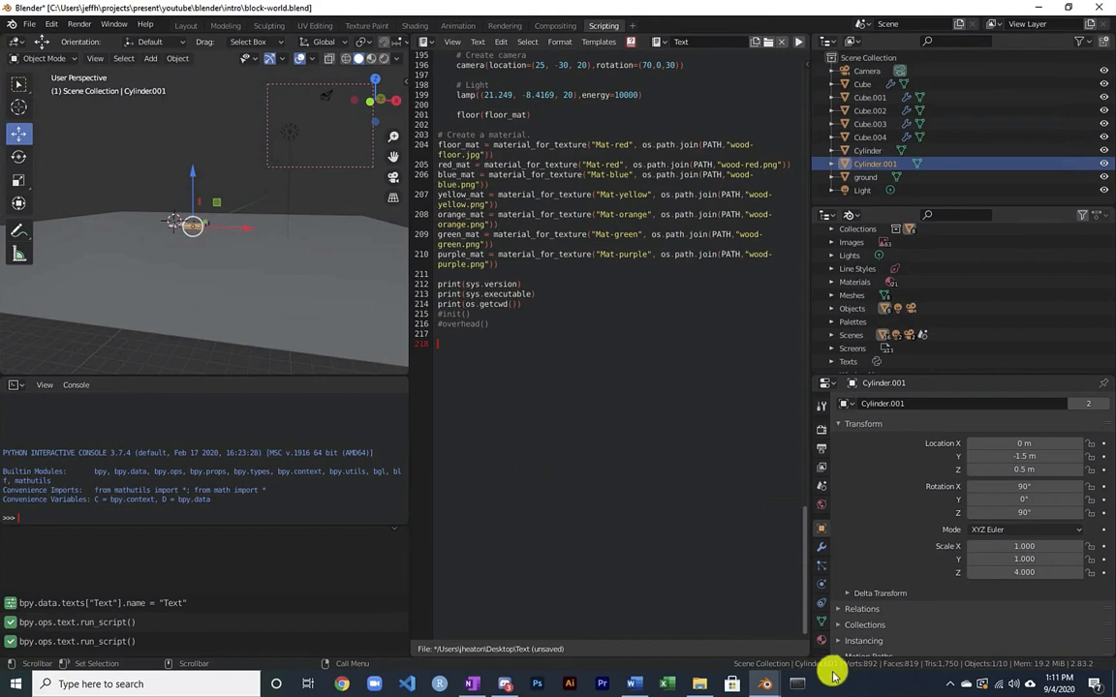
pyautogui.moveTo(772, 419)
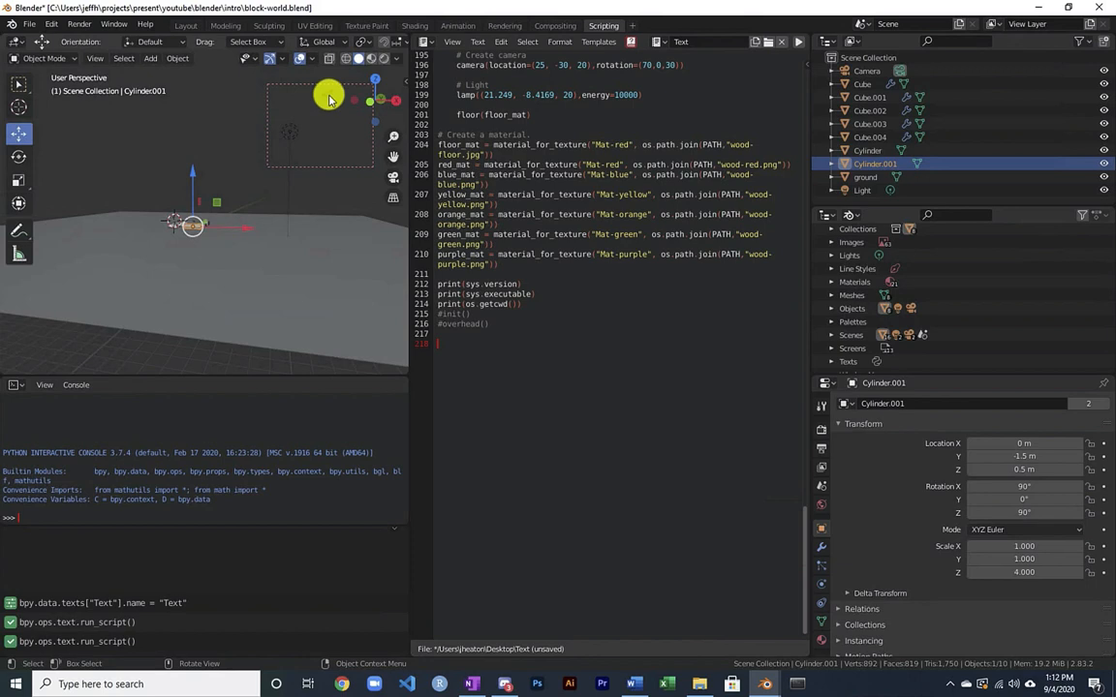
pyautogui.moveTo(319, 224)
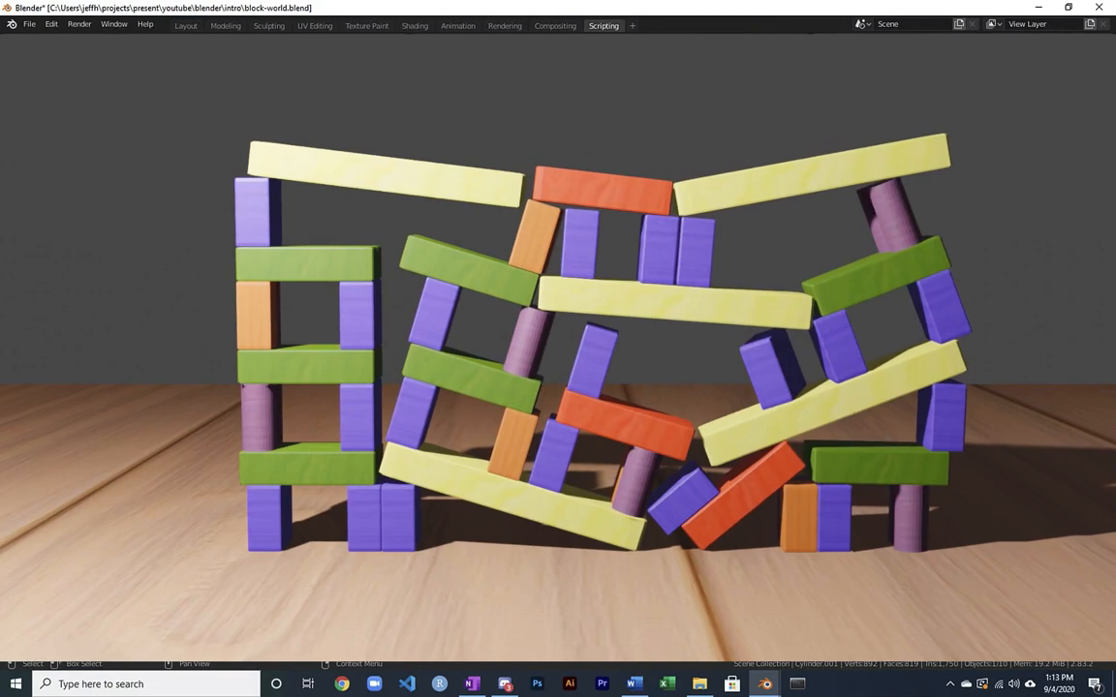
# Close the render window and return to the block-world script.
pyautogui.click(603, 25)
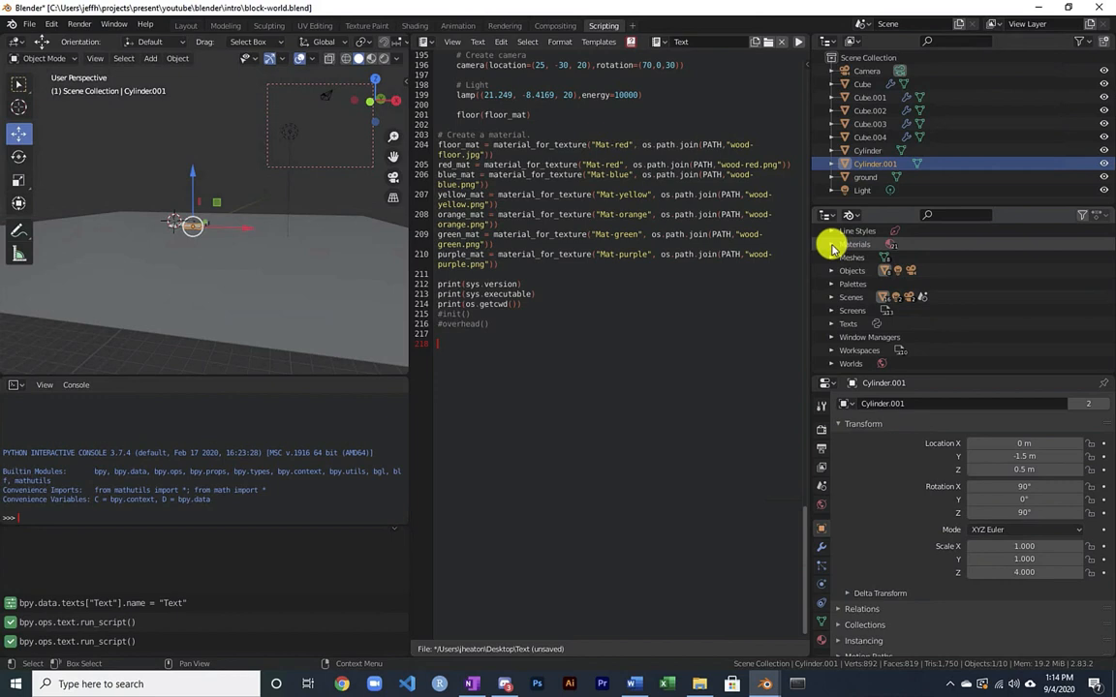
pyautogui.click(831, 244)
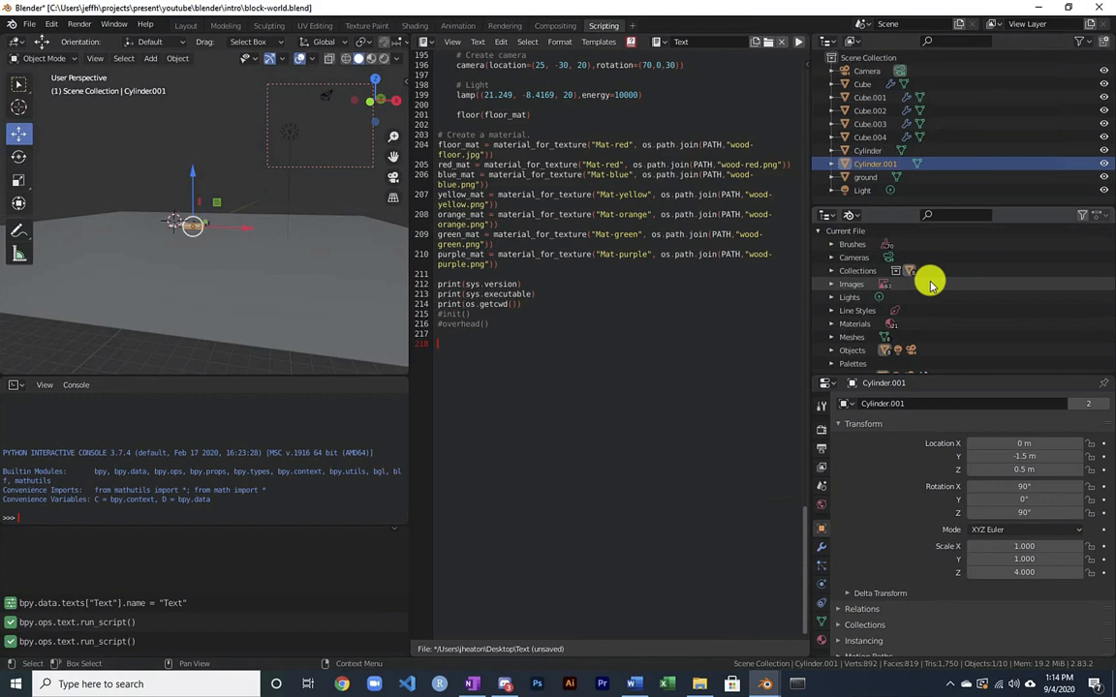
pyautogui.scroll(-3)
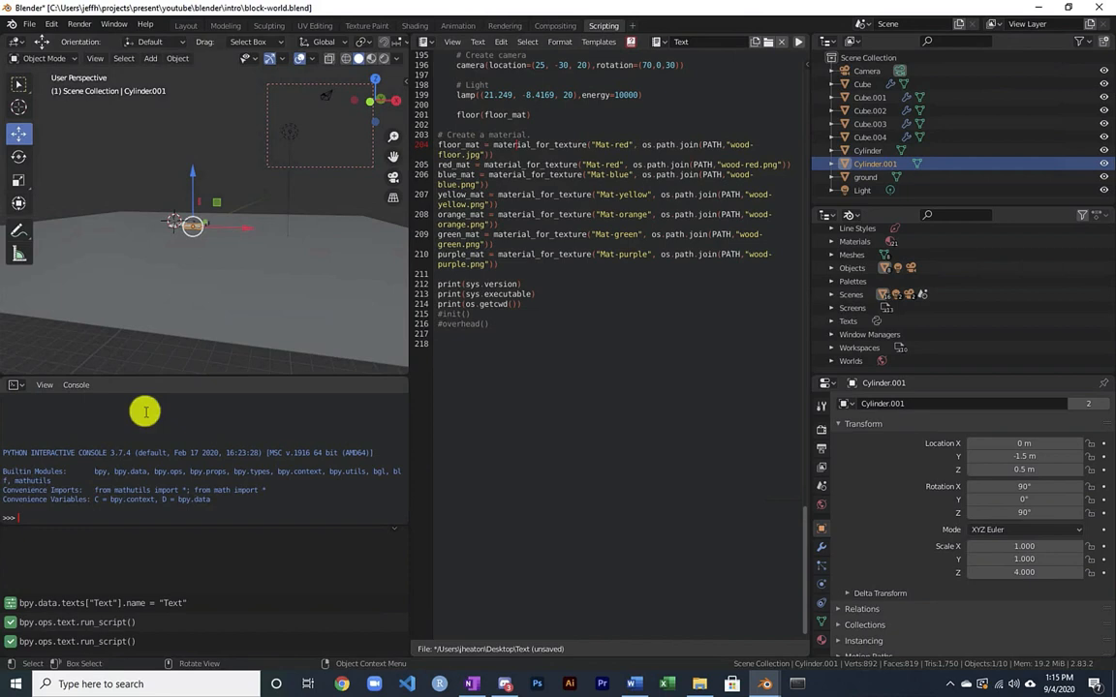
pyautogui.write("print('hello")
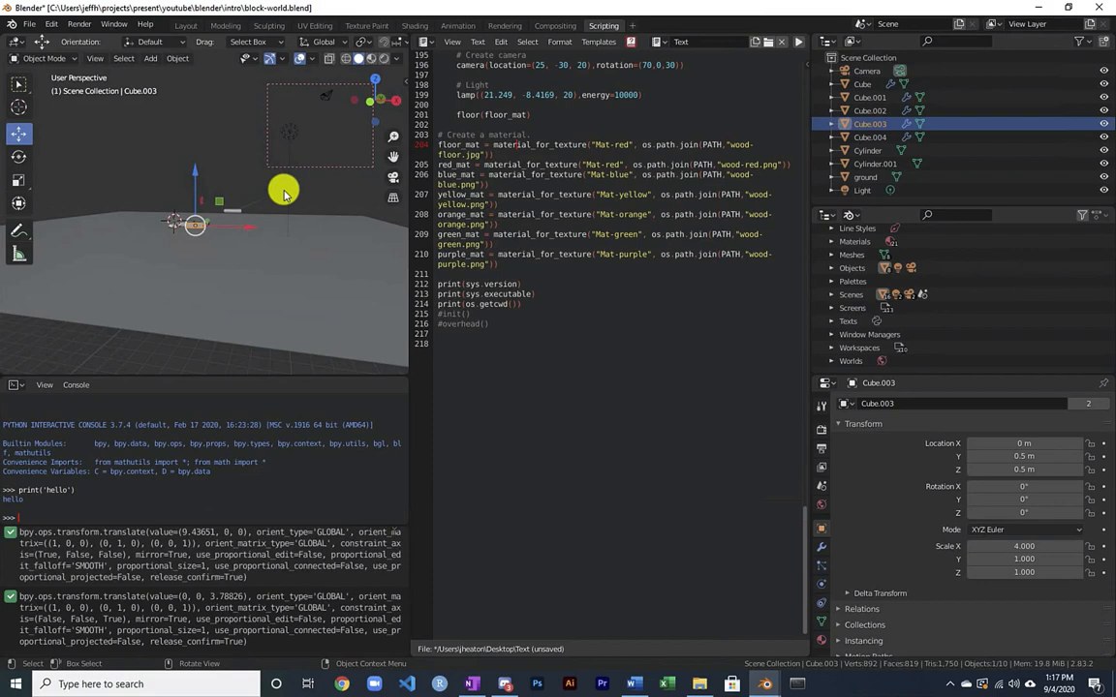
pyautogui.moveTo(617, 265)
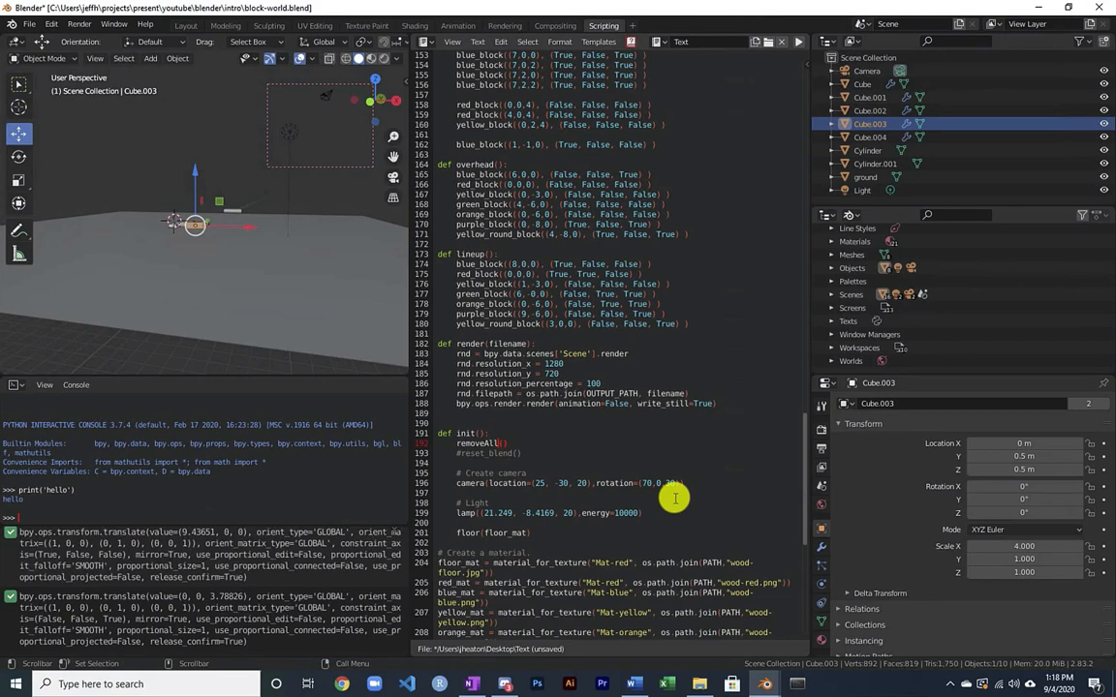
pyautogui.moveTo(499, 448)
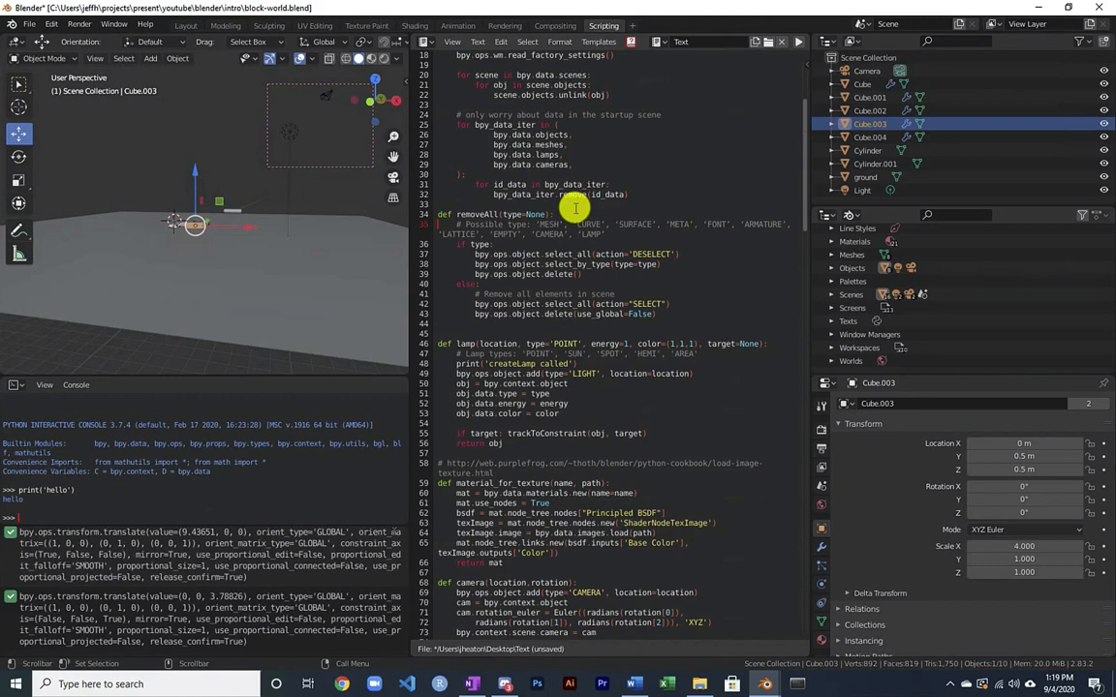
# Scroll down through the block-world script in the Text Editor.
pyautogui.scroll(-3)
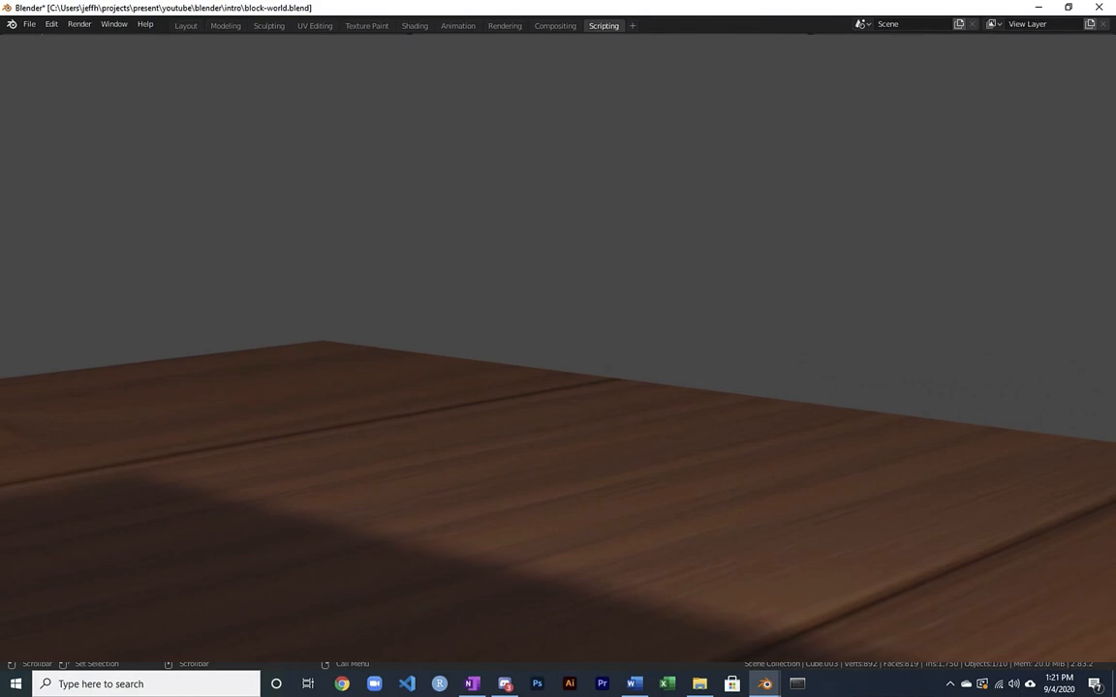
pyautogui.click(604, 24)
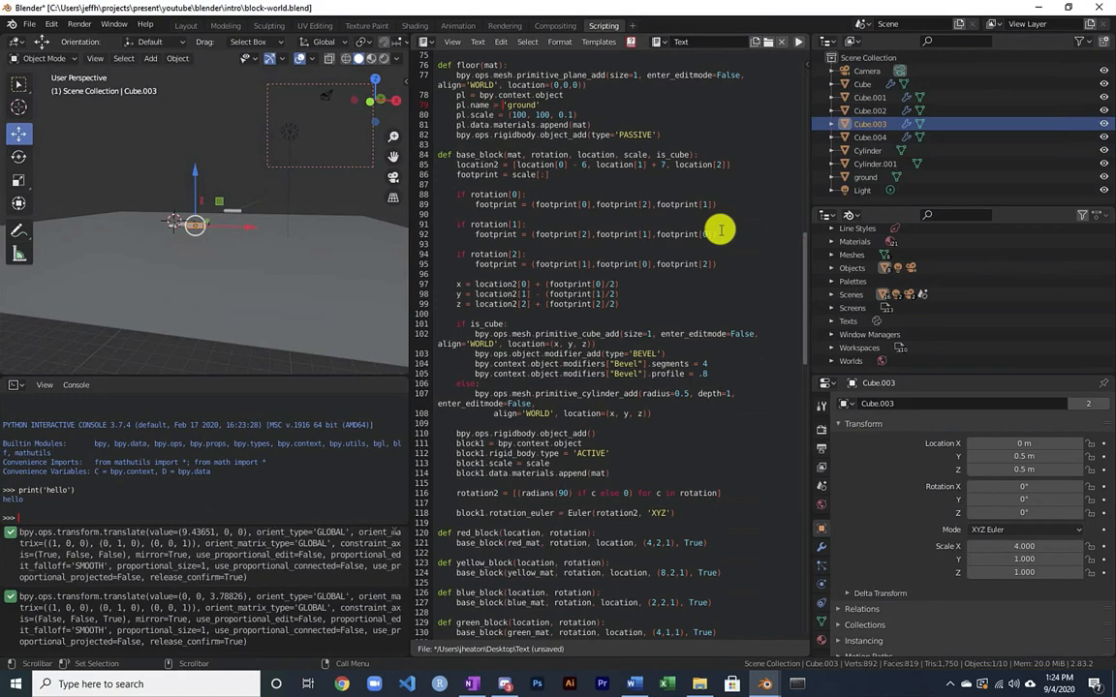
pyautogui.moveTo(608, 85)
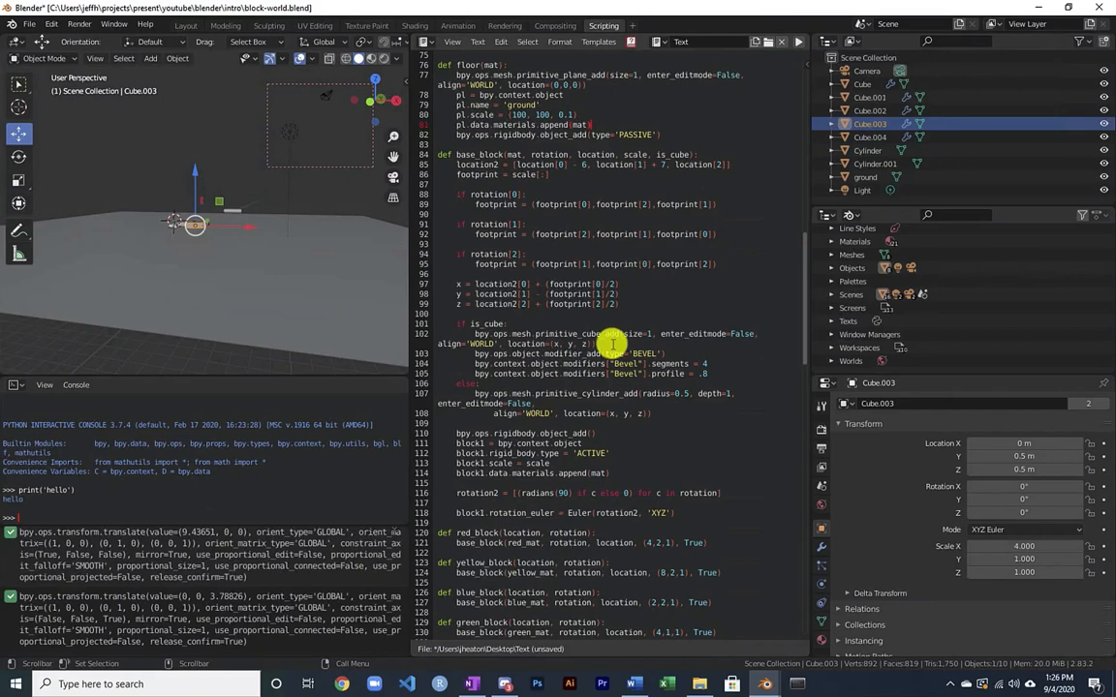
pyautogui.scroll(-3)
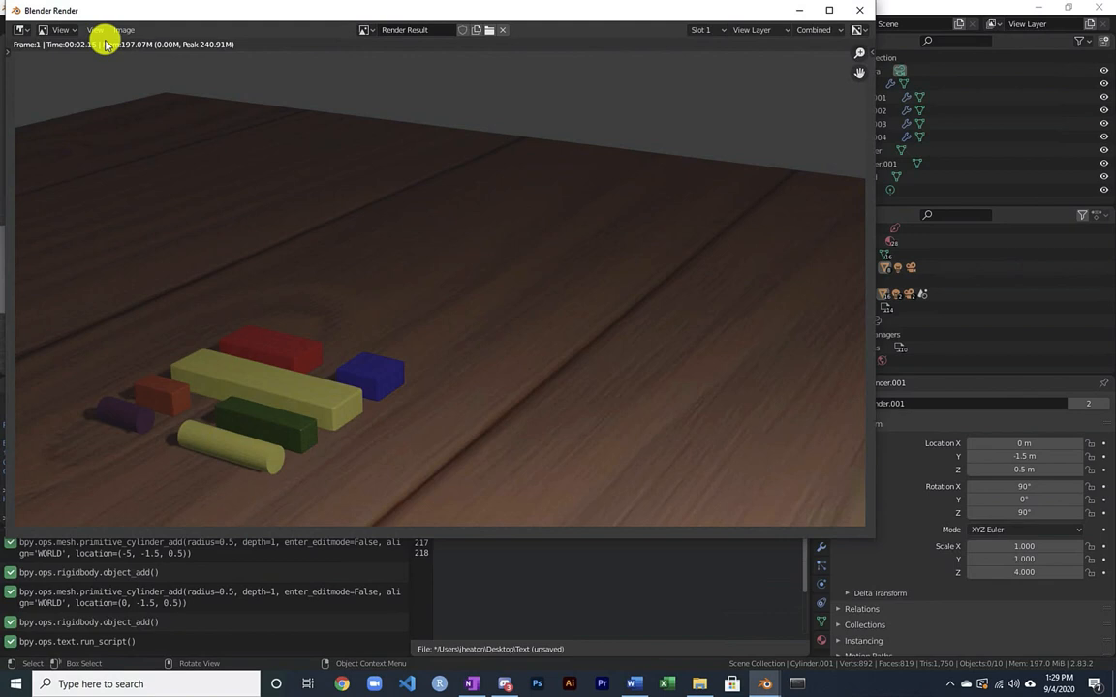
# Close the render and return to the script ending with init() and overhead().
pyautogui.click(121, 29)
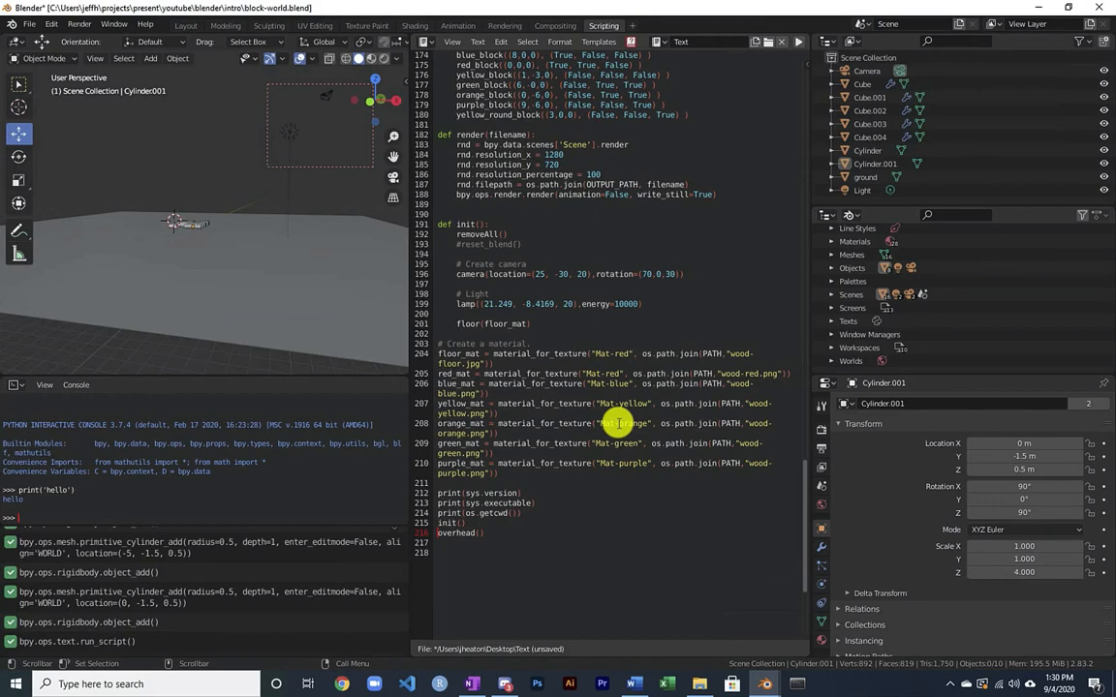
# Scroll to the end of the script where init() and overhead() are called.
pyautogui.scroll(-3)
pyautogui.write('lineup')
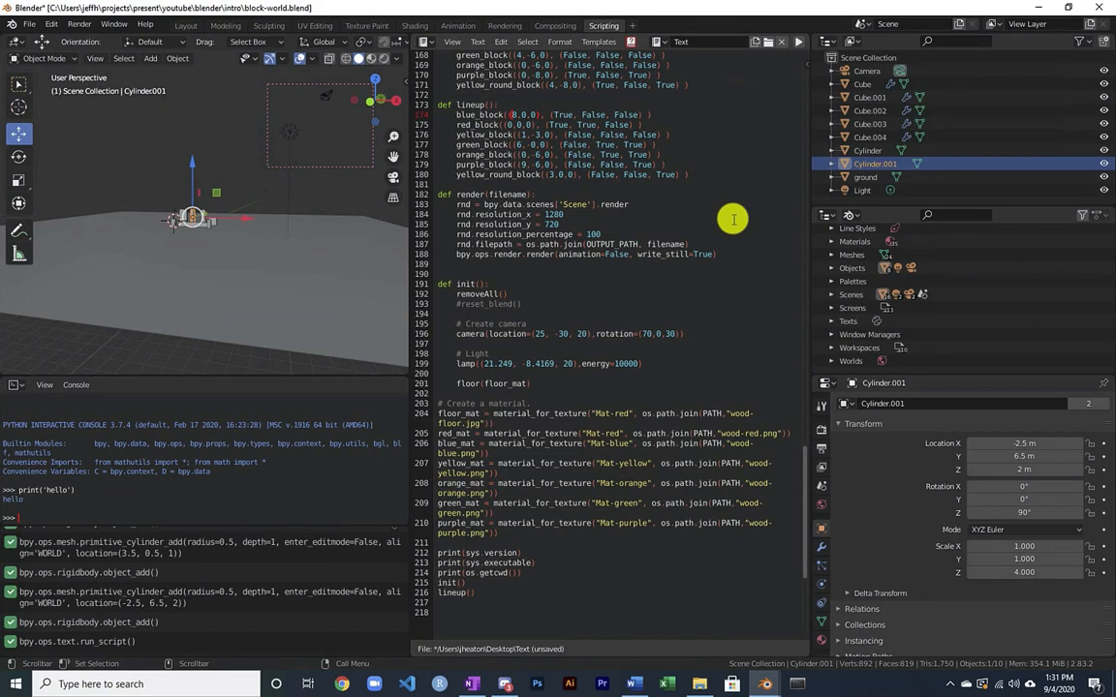
pyautogui.moveTo(513, 197)
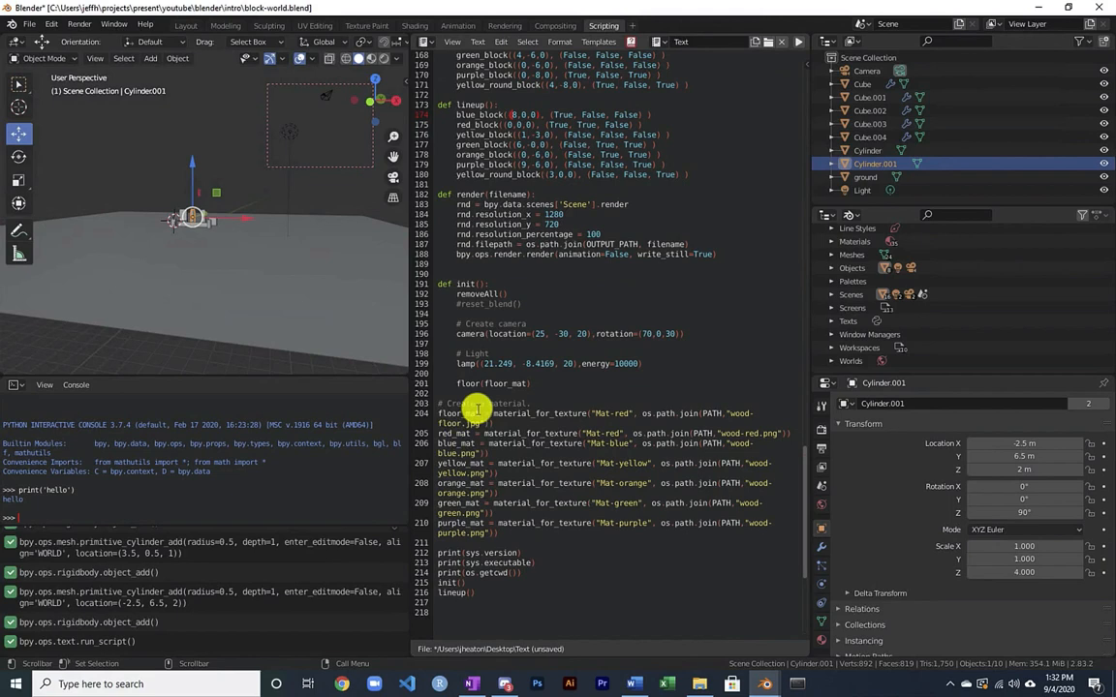
pyautogui.moveTo(477, 409)
pyautogui.write('_round')
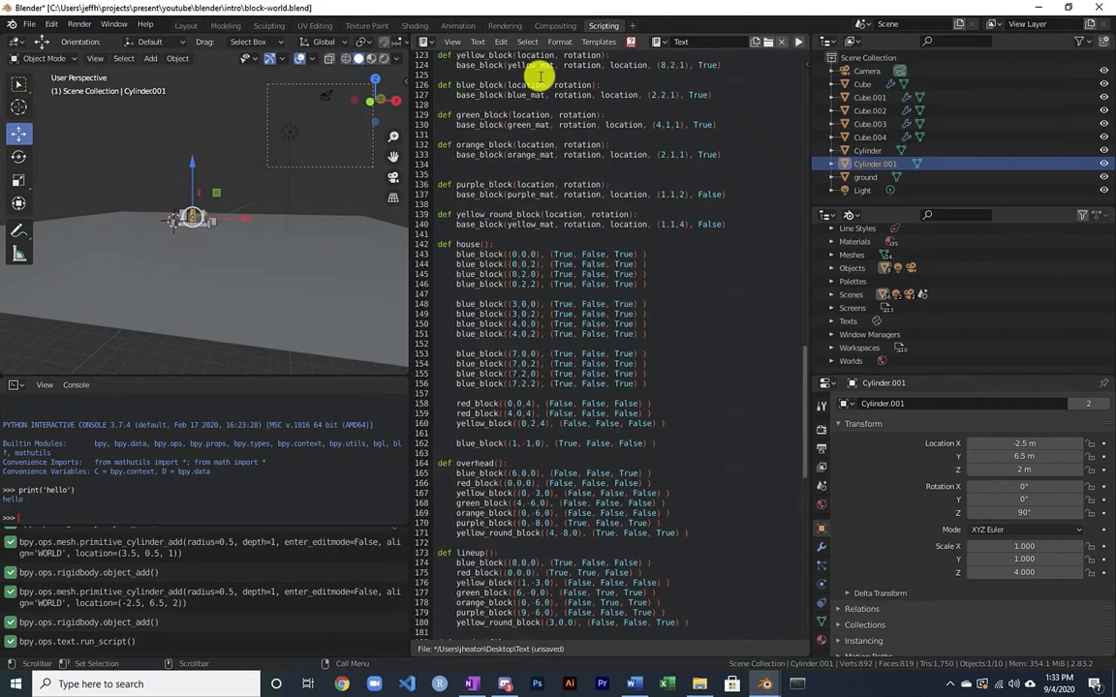
pyautogui.scroll(-3)
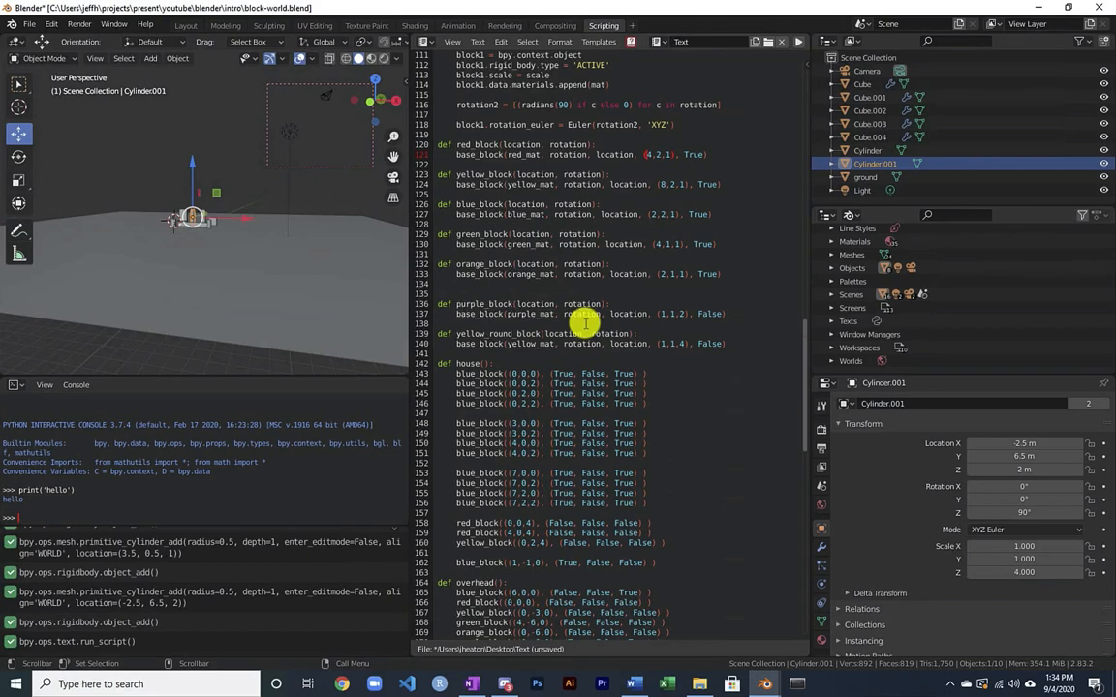
# Render the lineup of colored blocks and cylinders with F12.
pyautogui.scroll(3)
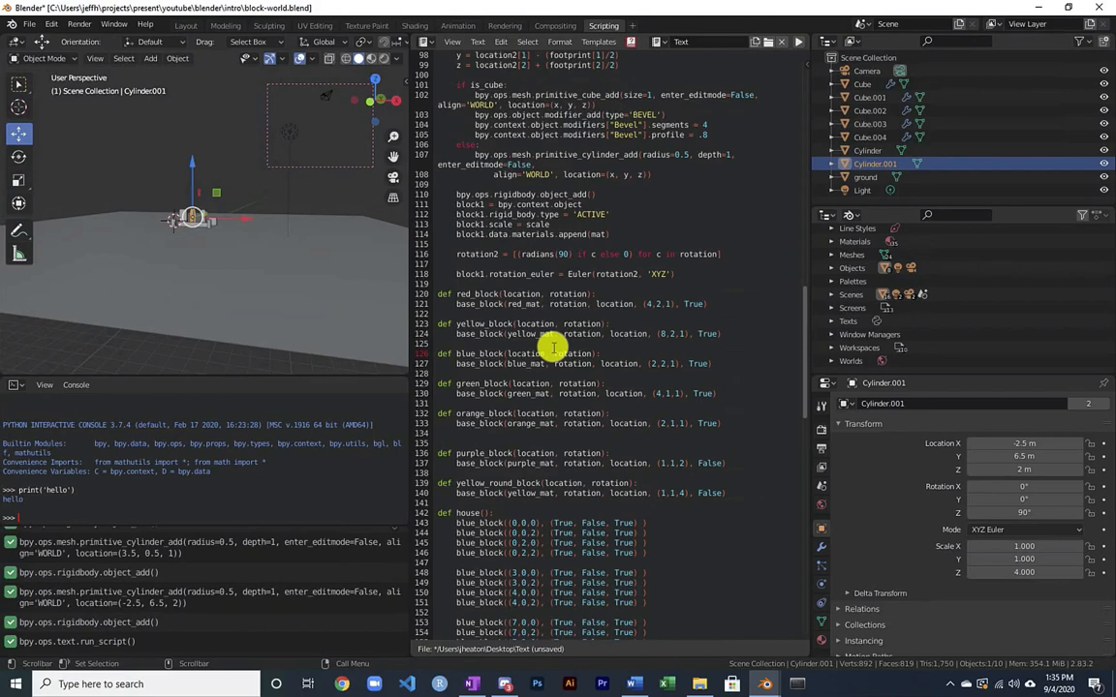
pyautogui.moveTo(646, 333)
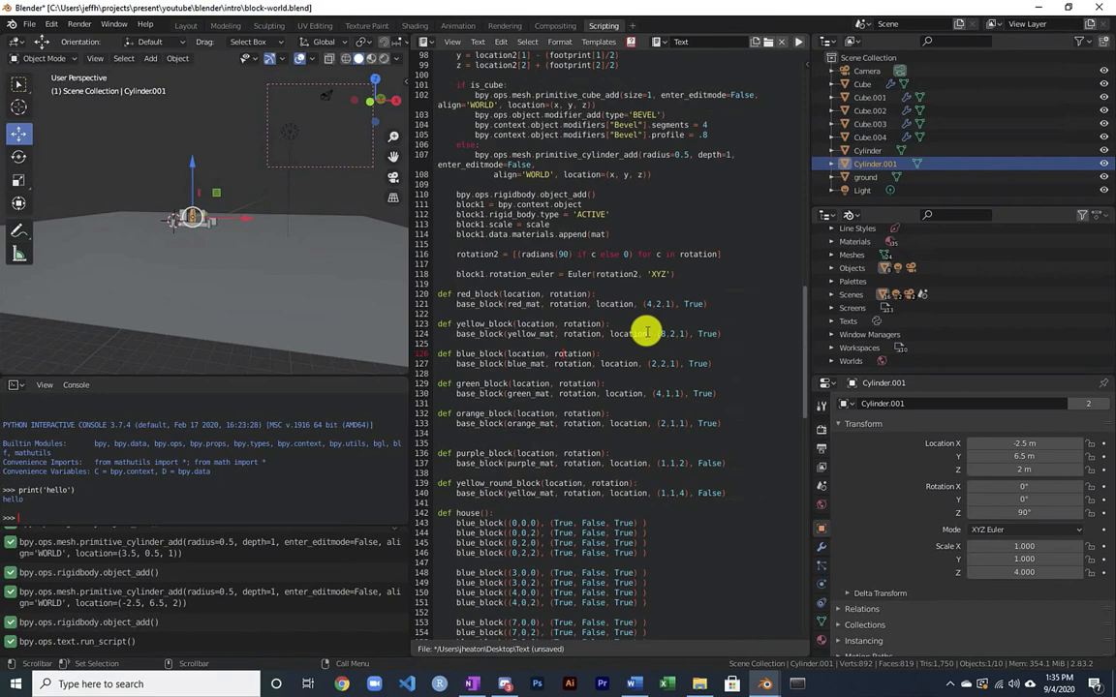
pyautogui.press('F12')
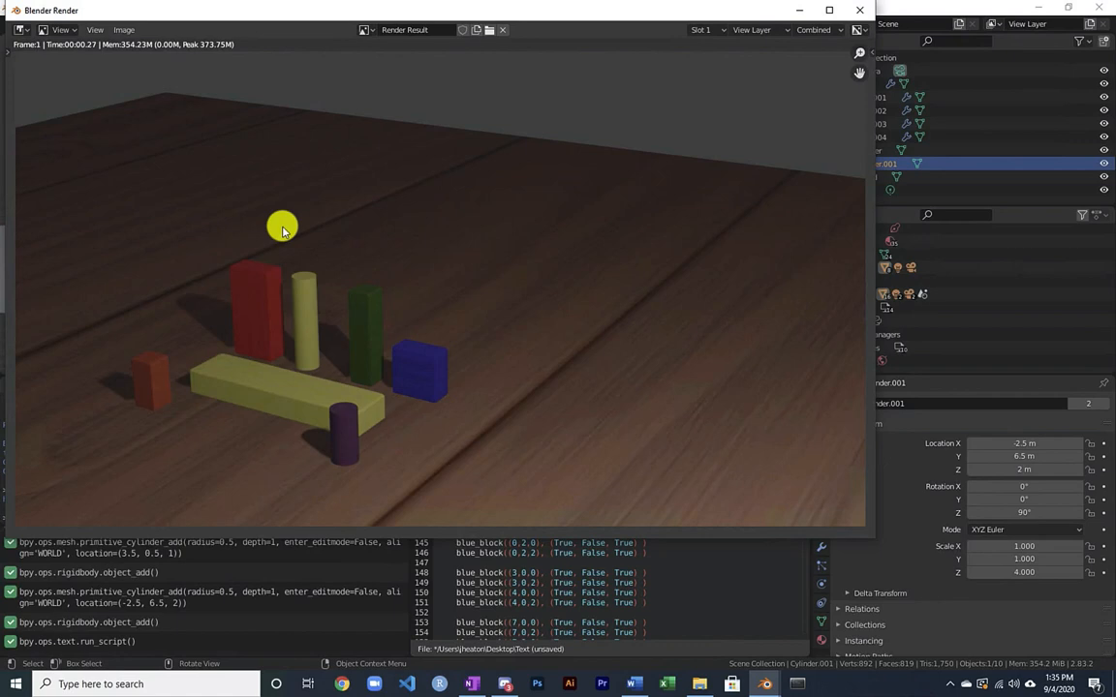
pyautogui.moveTo(170, 395)
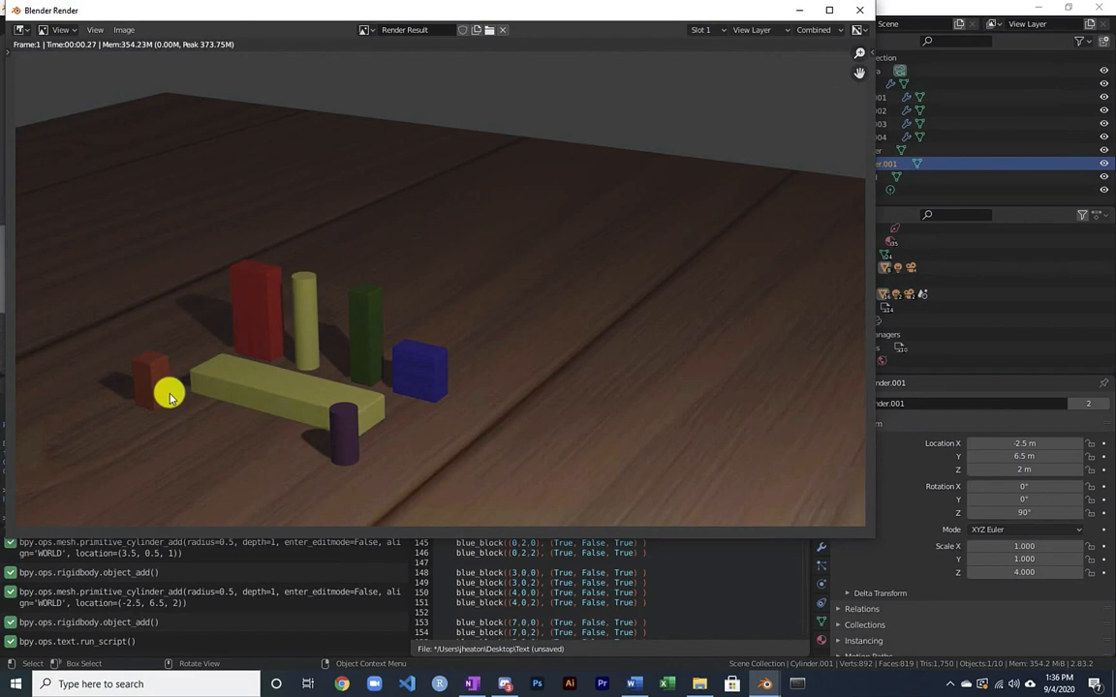
pyautogui.moveTo(278, 366)
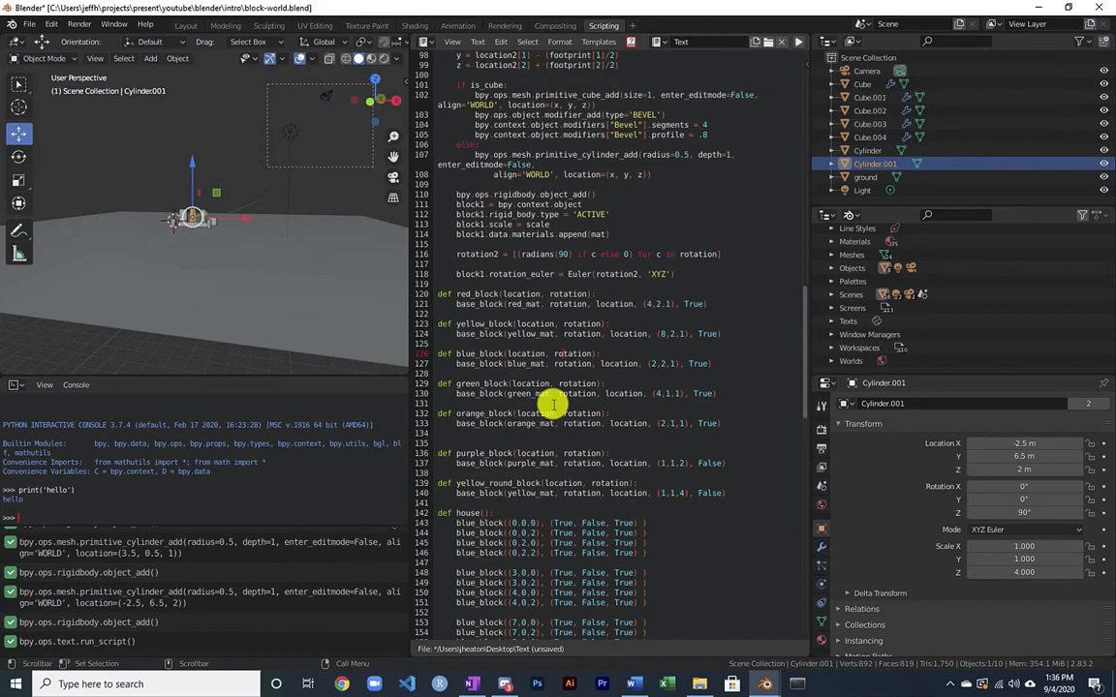
pyautogui.scroll(3)
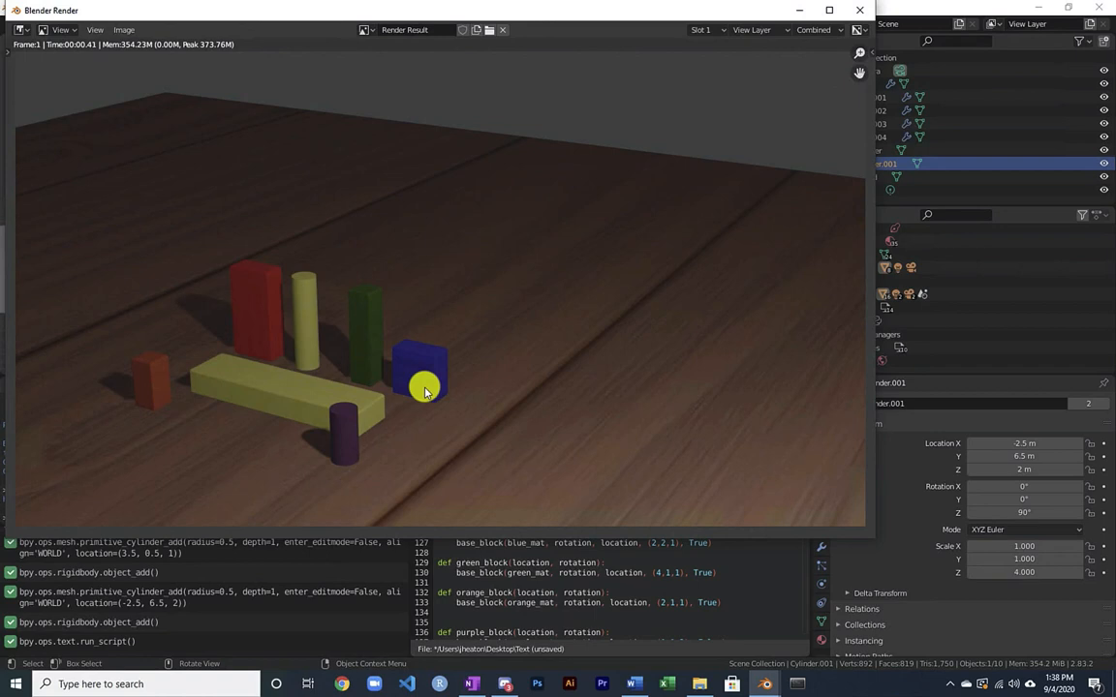
pyautogui.moveTo(199, 378)
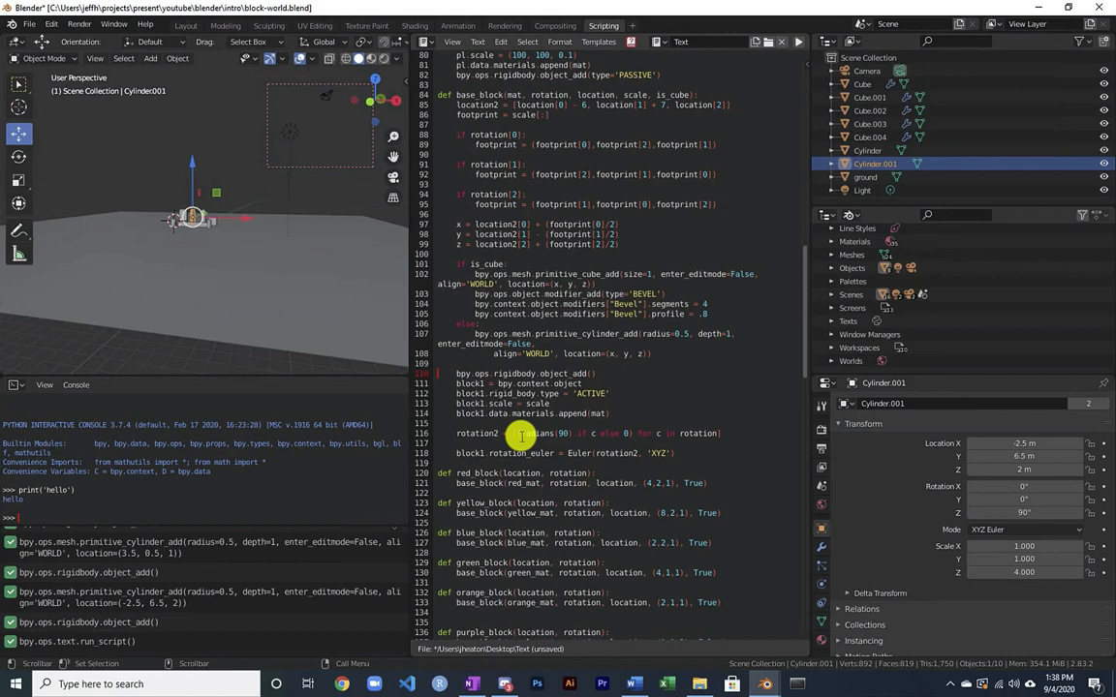
pyautogui.doubleClick(581, 334)
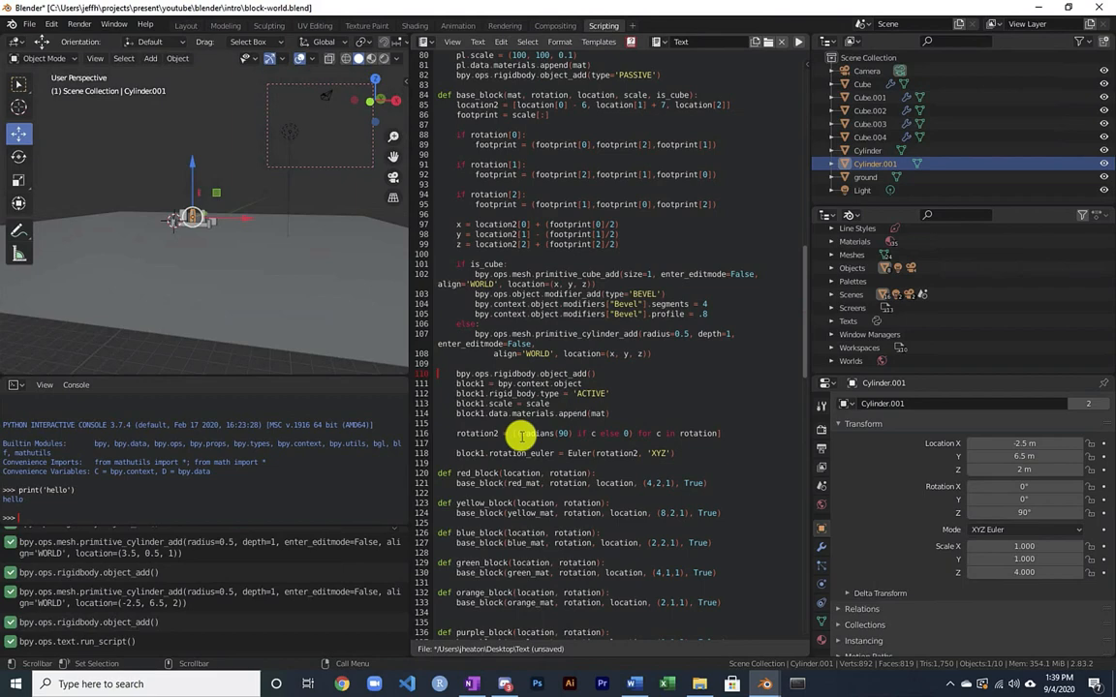
pyautogui.moveTo(456, 393); pyautogui.dragTo(610, 403)
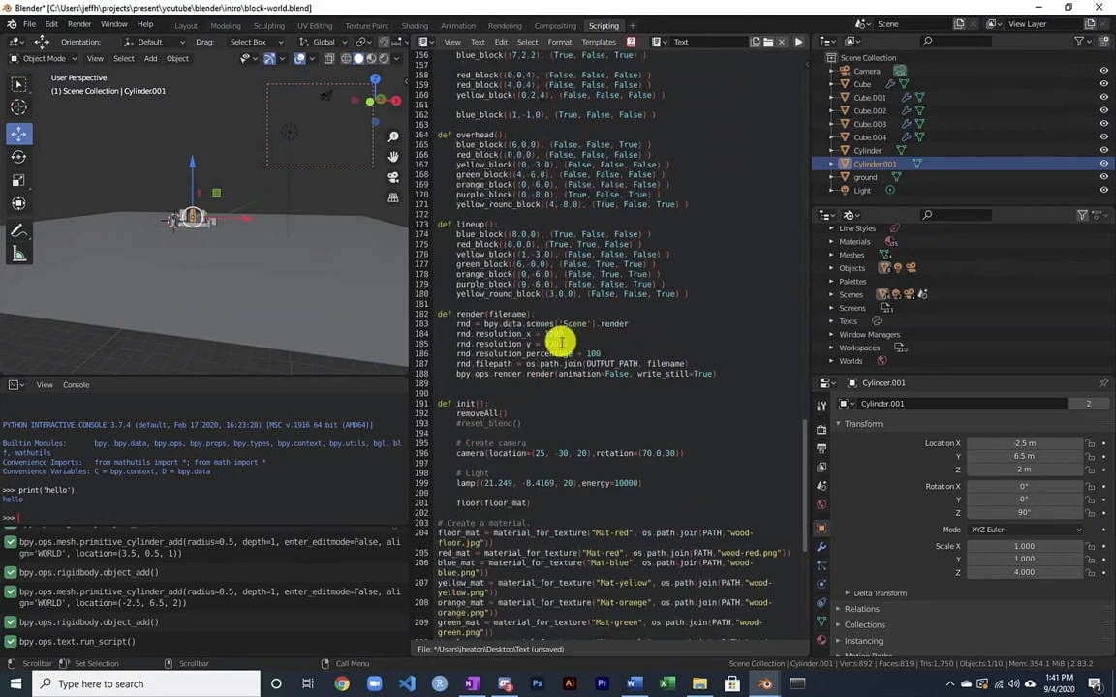
pyautogui.scroll(-3)
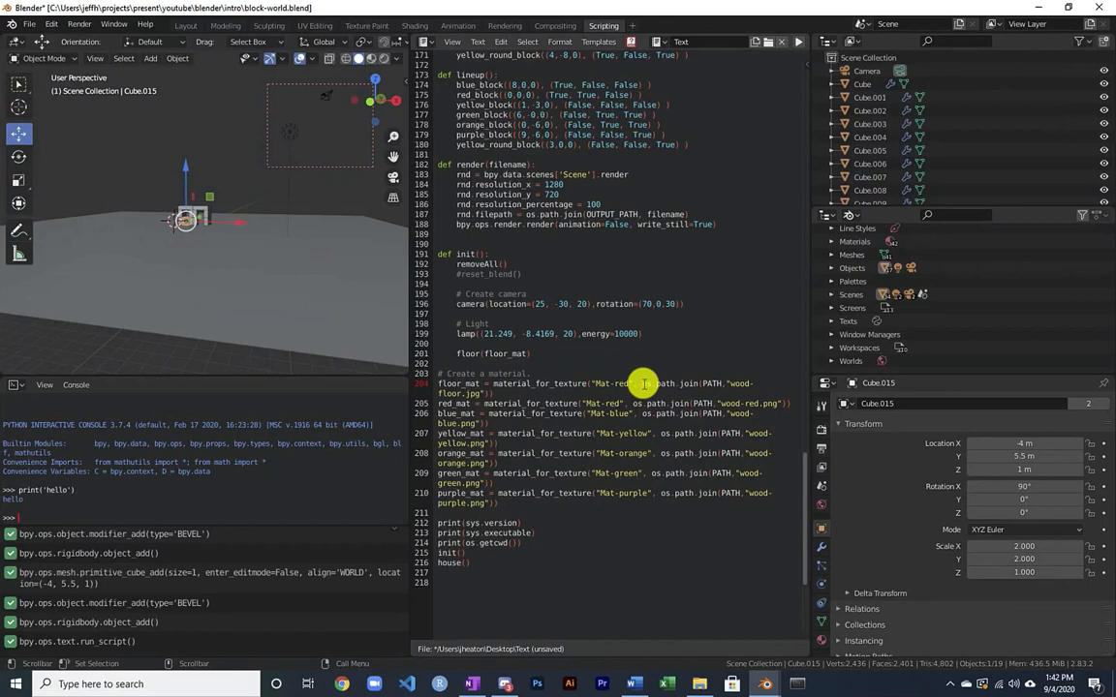
pyautogui.moveTo(636, 223)
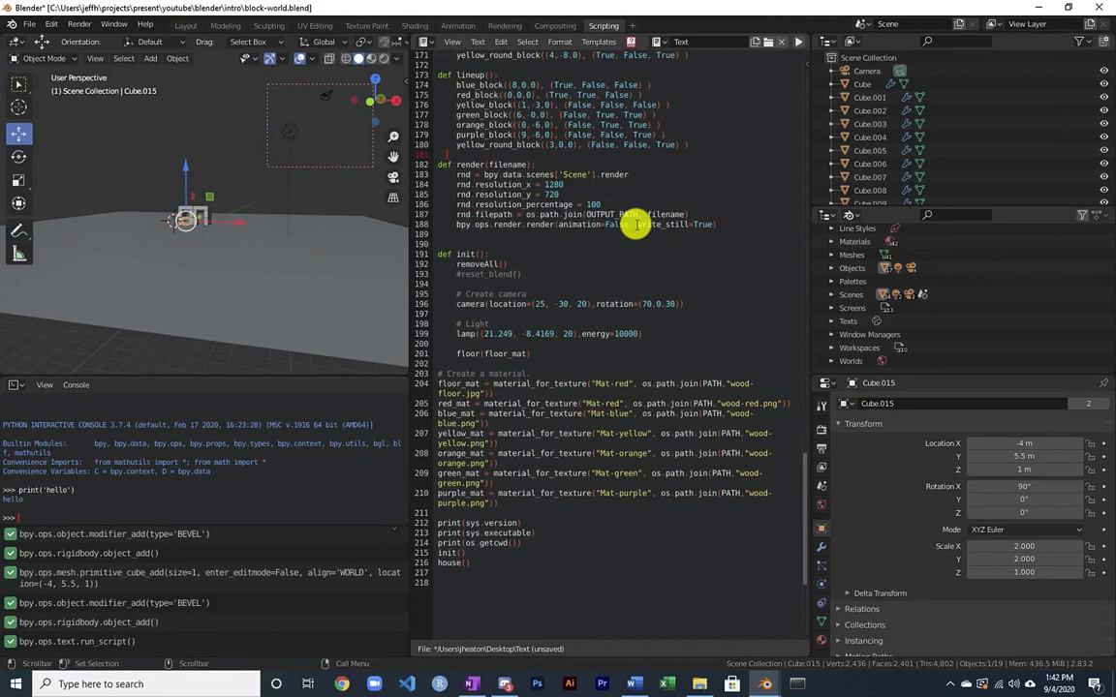